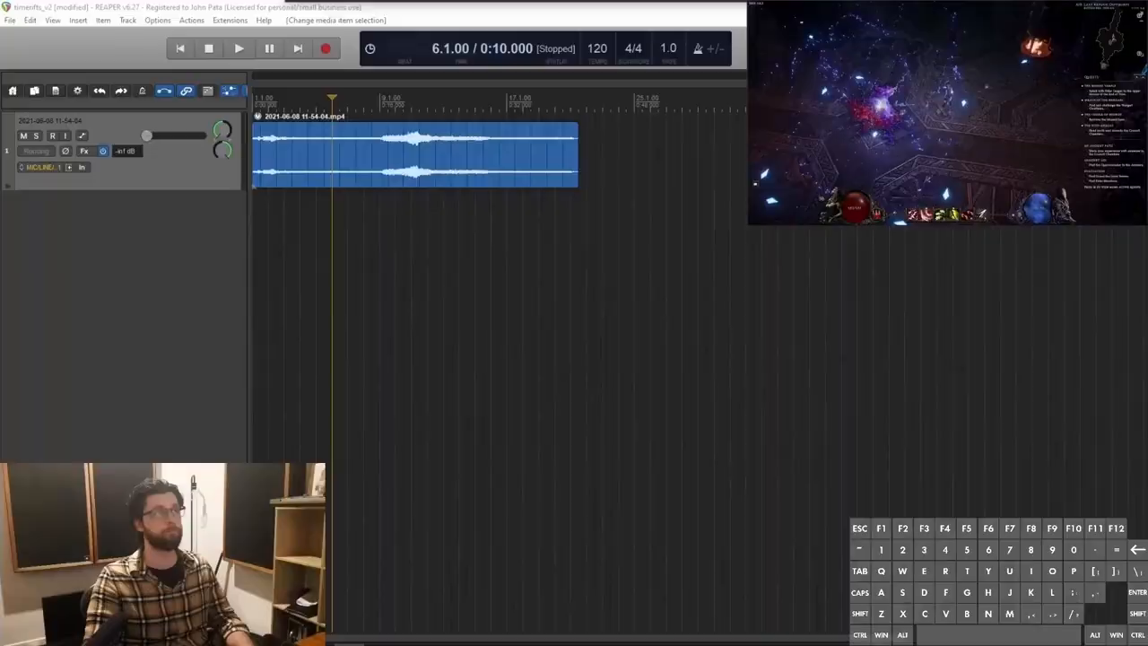
Solo the EVENT folder and play its layered clips against the game footage.
left_click(238, 48)
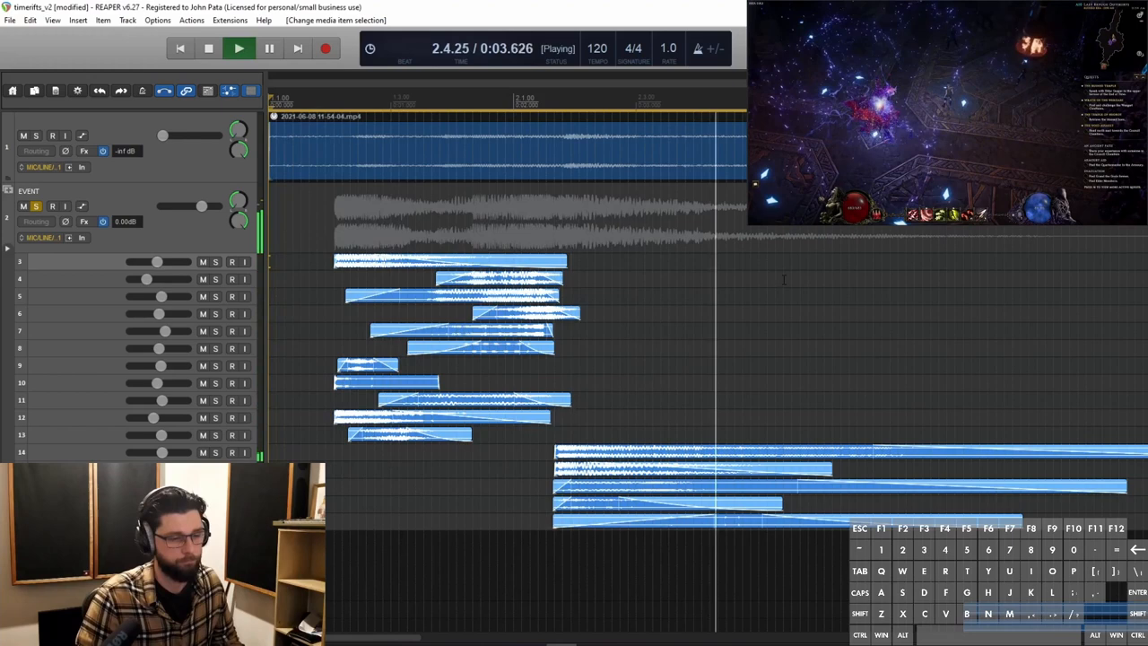
Solo the LOOP folder with a time selection over its two looping items.
left_click(208, 49)
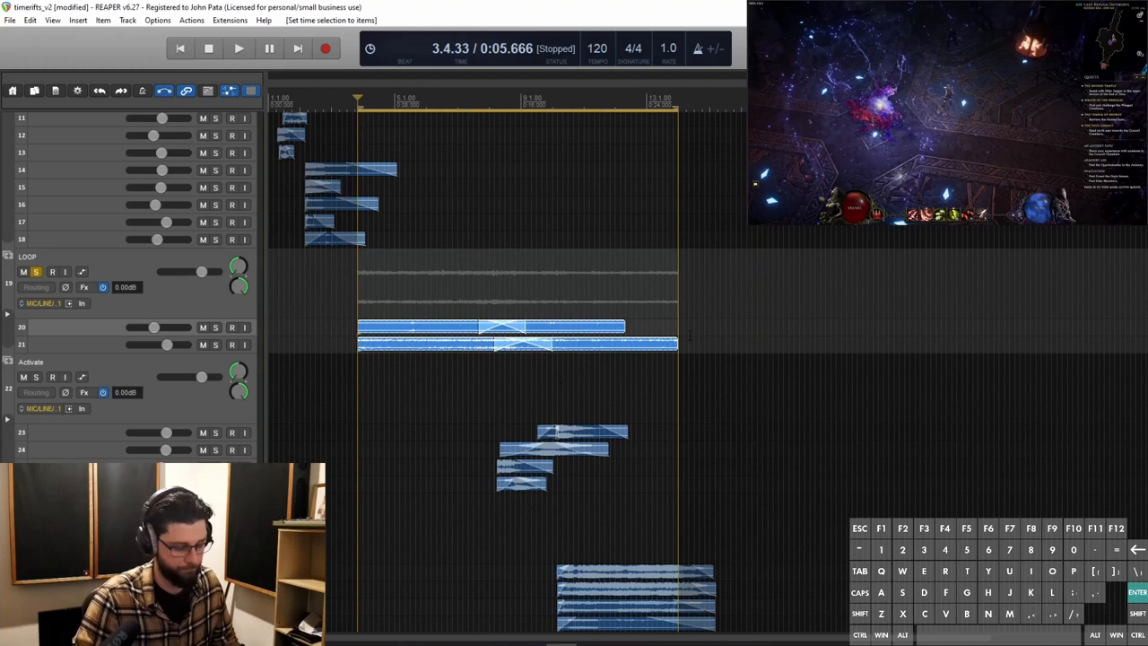
Solo the Activate folder, then solo Timewarp and play its layered items.
left_click(238, 49)
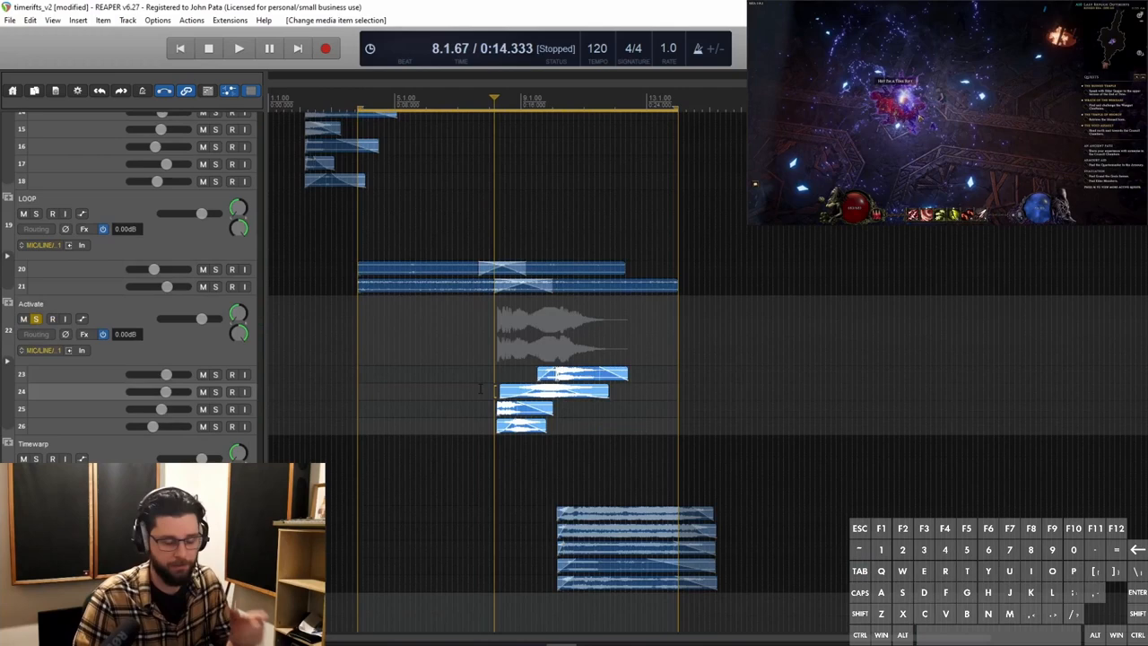
left_click(238, 48)
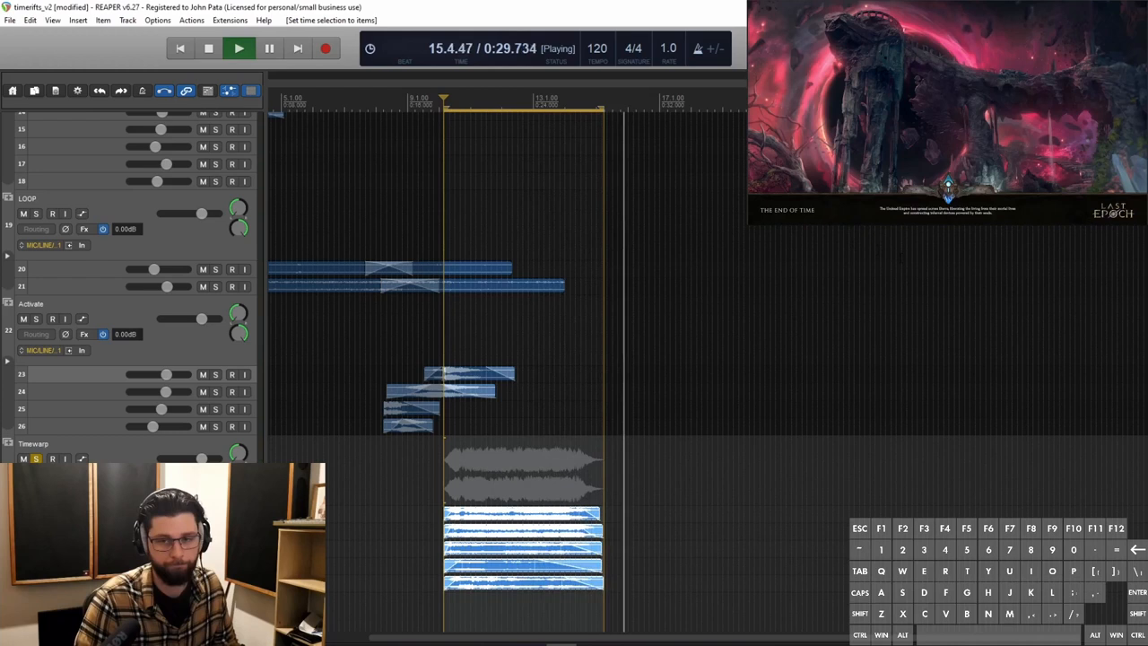
left_click(208, 49)
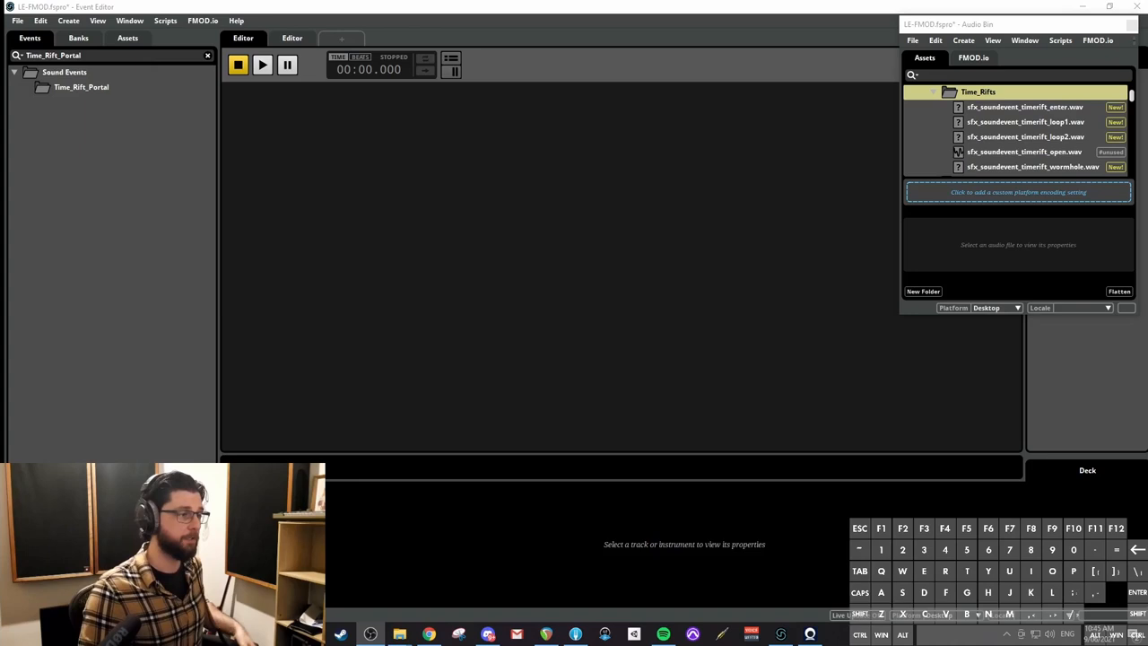
mouse_move(373, 164)
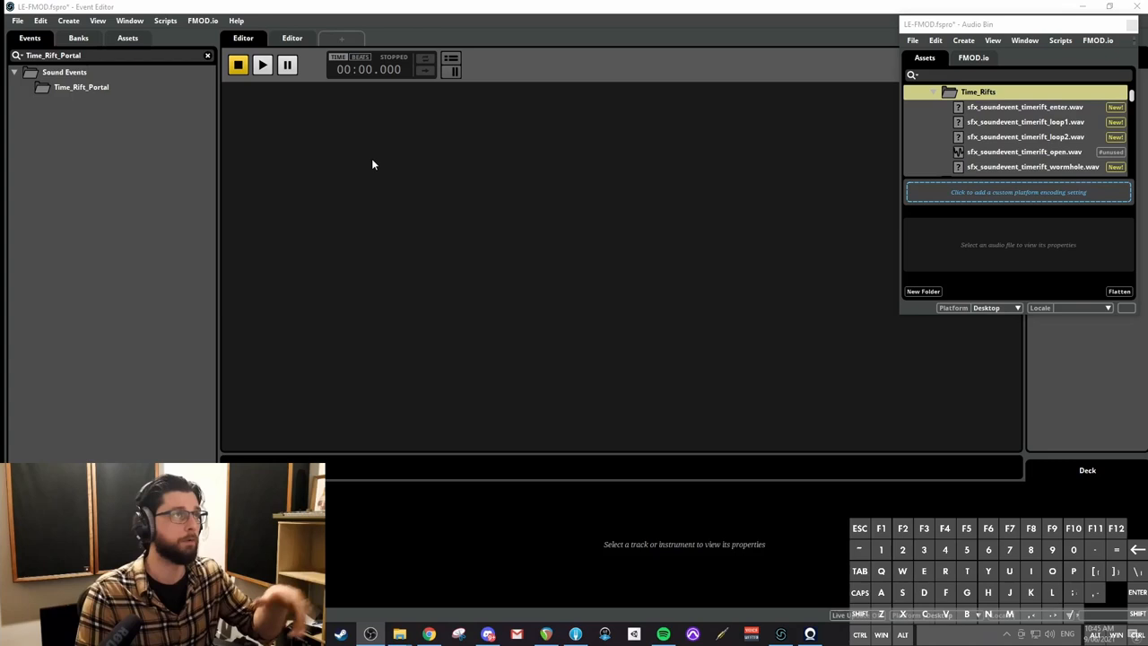
Select the empty Time_Rift_Portal folder beside the Time_Rifts wav files in the Audio Bin.
left_click(82, 87)
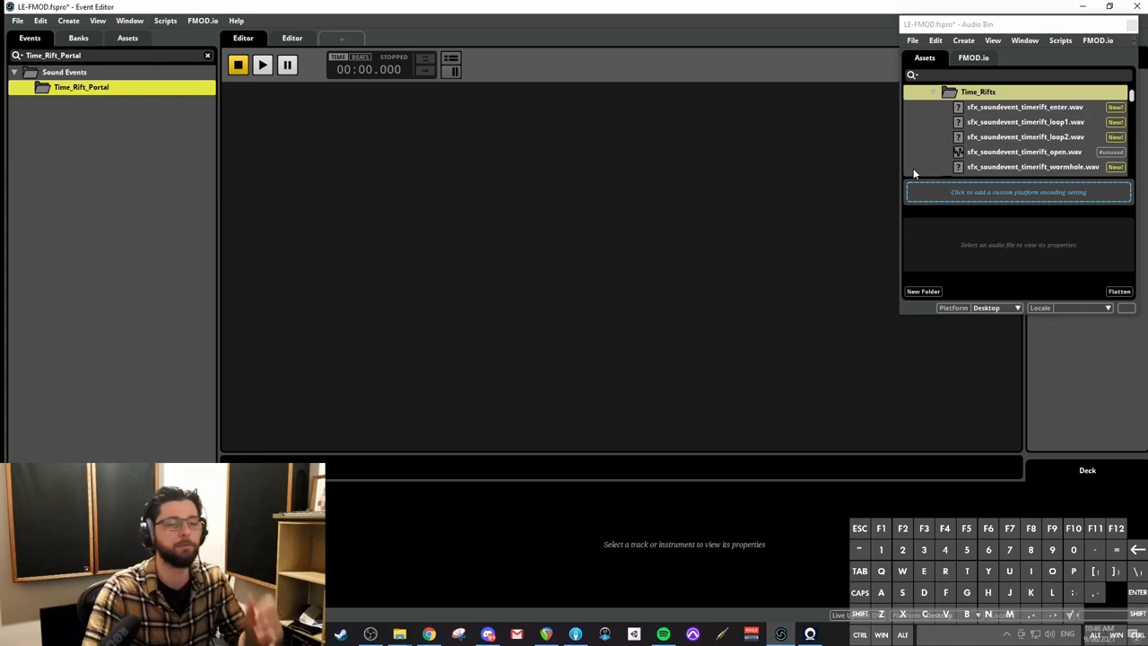
Add new 3D events to Time_Rift_Portal and rename the first to 'sfx_soundevent'.
right_click(81, 87)
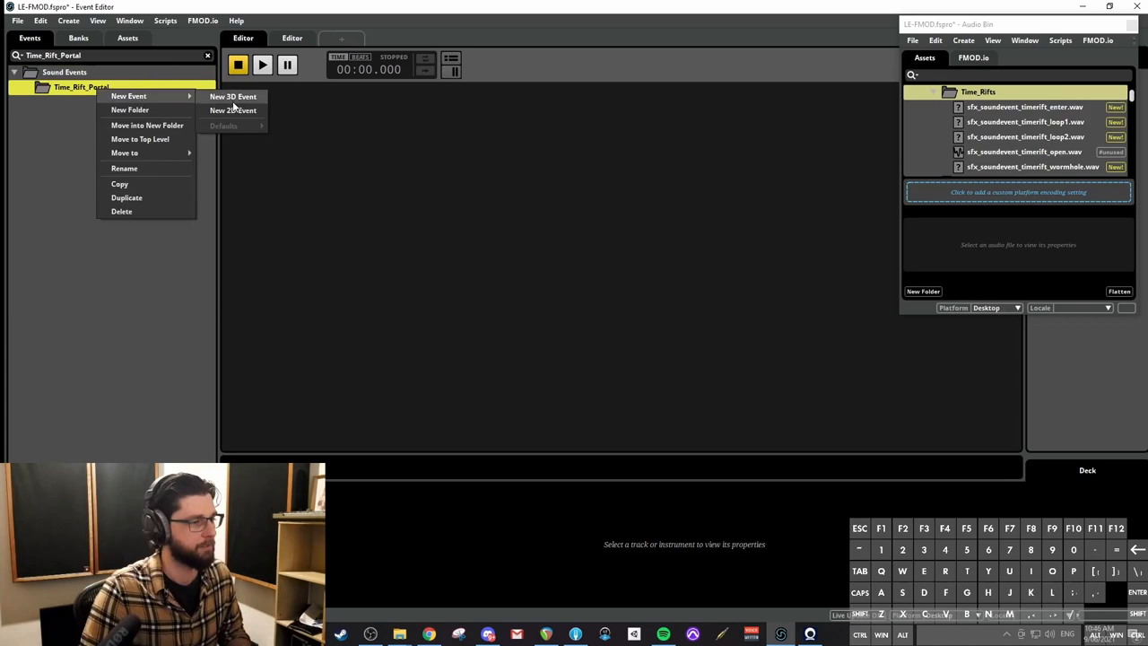
left_click(233, 110)
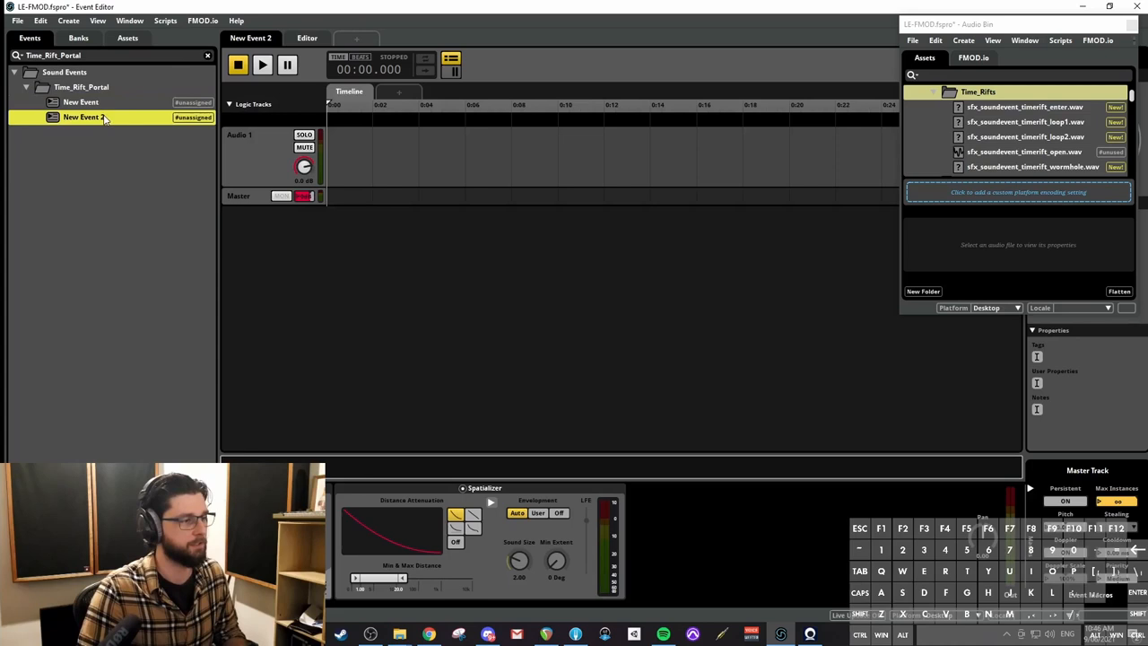
left_click(80, 102)
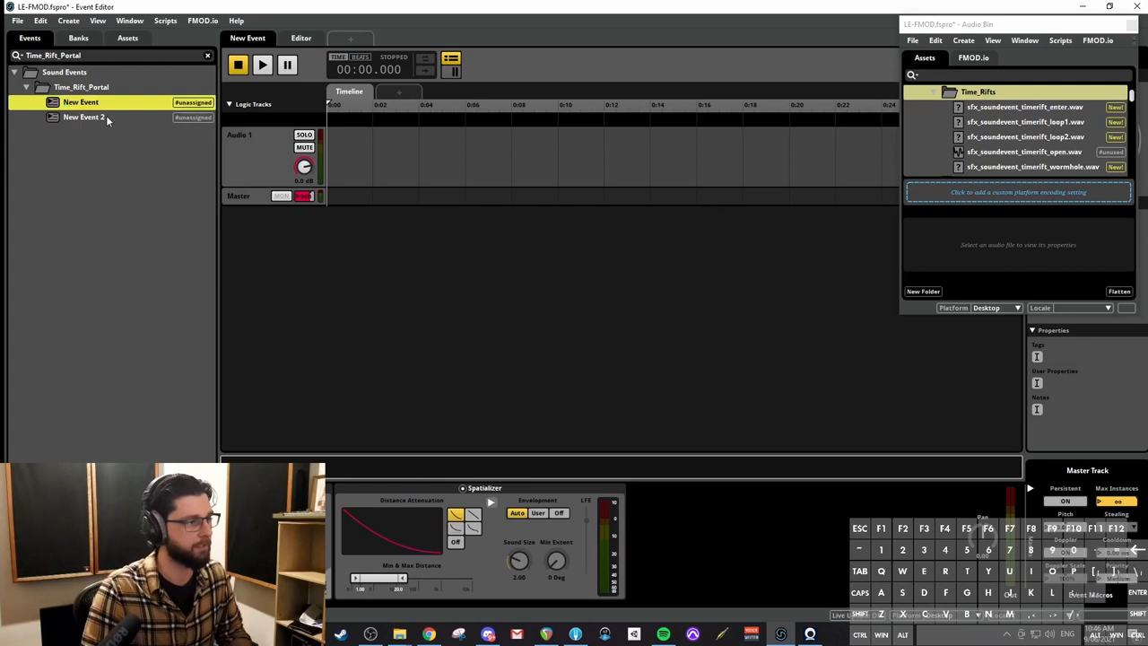
type("sfx_soundevent_timerift_loop")
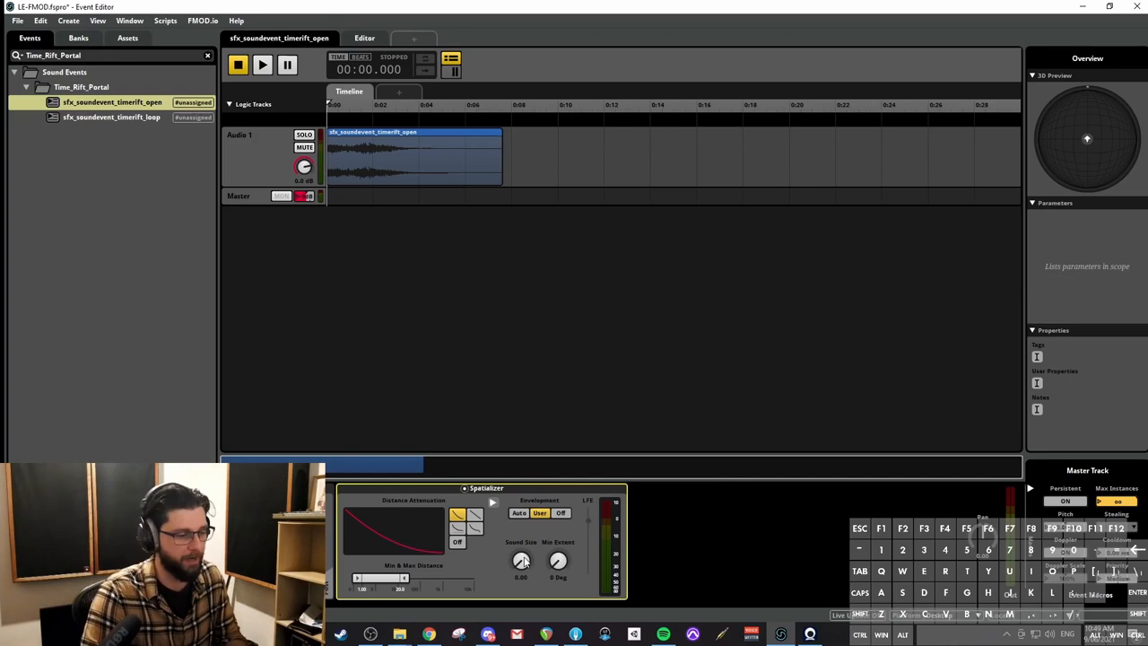
Set the timerift_open spatializer to sound size 12.5 and max distance 45.
left_click_drag(521, 561, 521, 547)
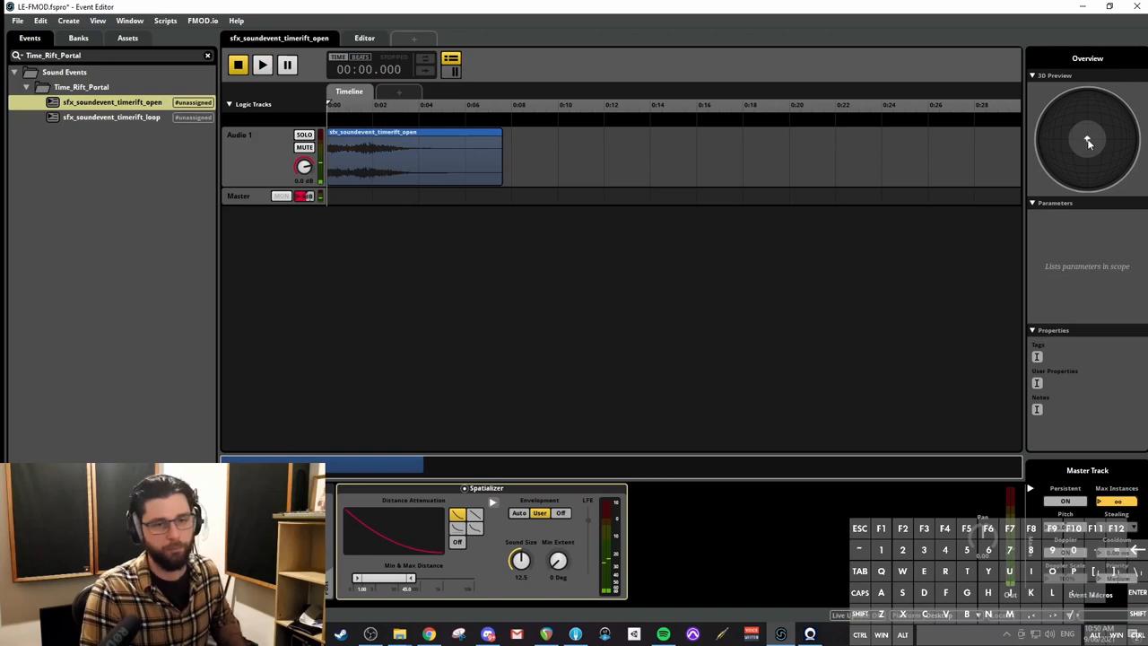
left_click(262, 65)
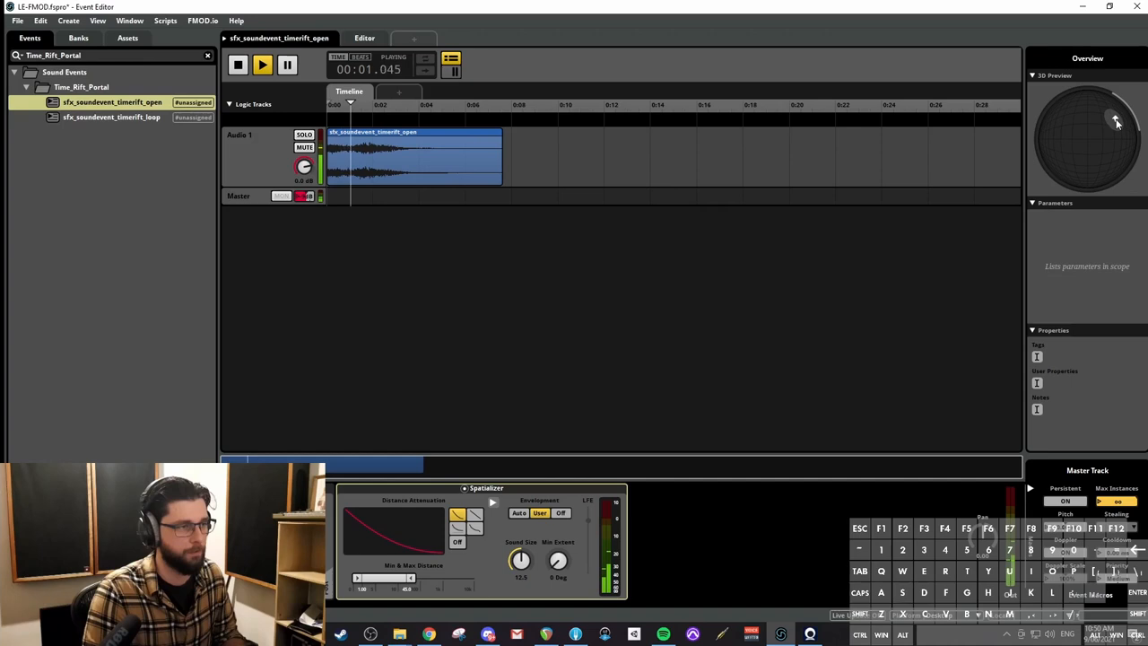
left_click(237, 64)
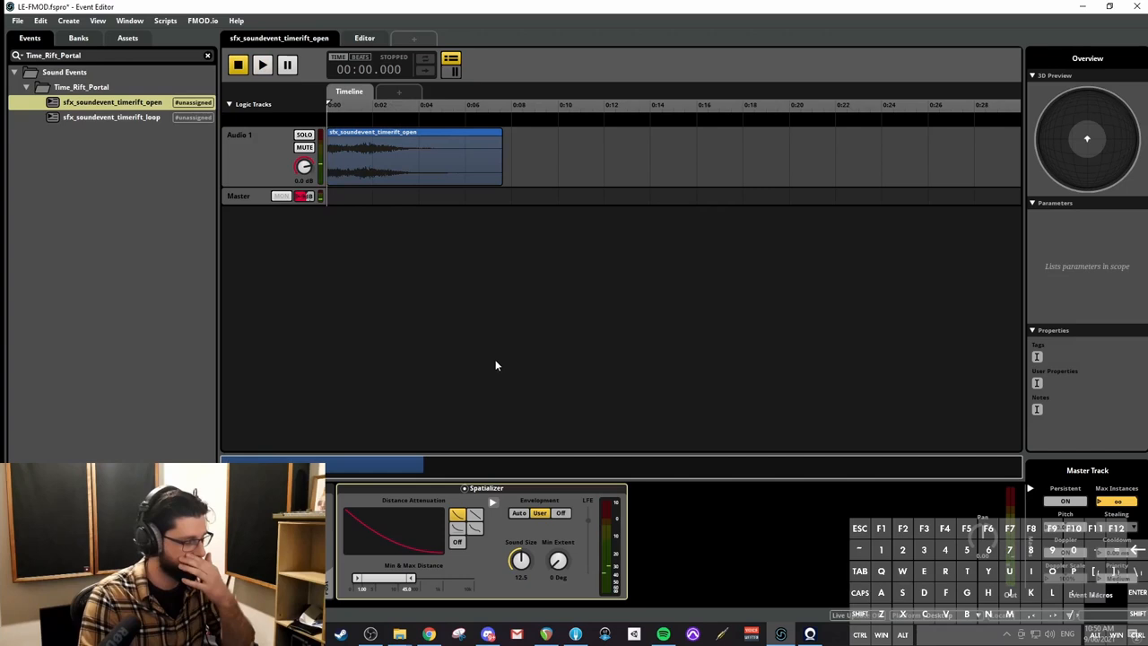
mouse_move(946, 450)
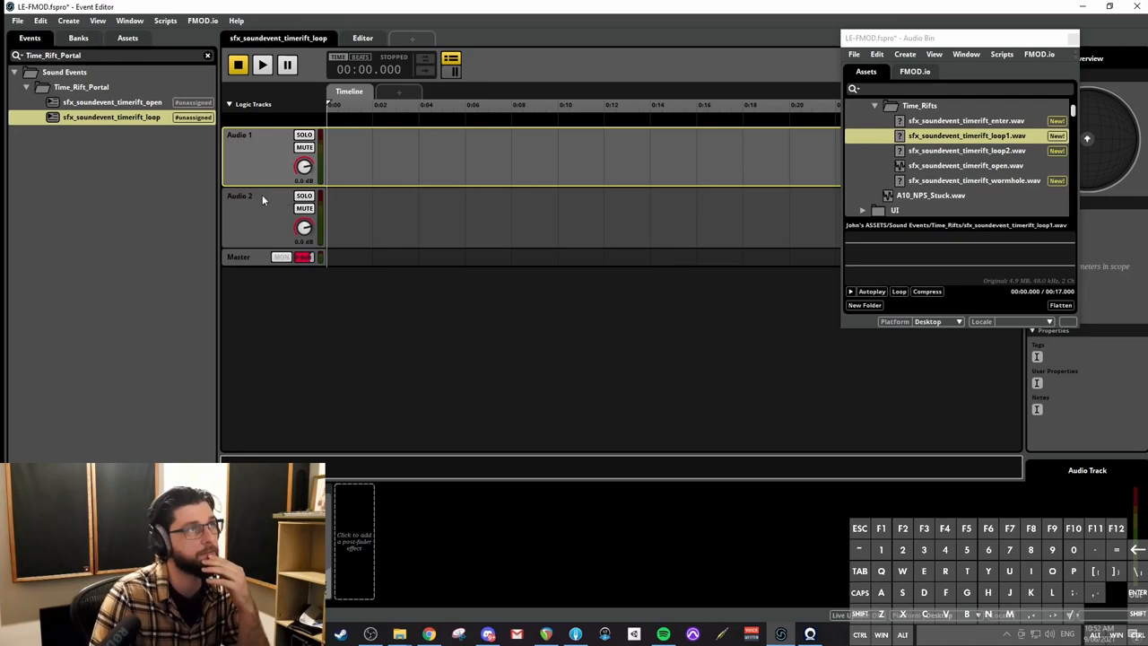
Put loop1 into the timerift_loop event and convert it into nested events.
left_click(261, 65)
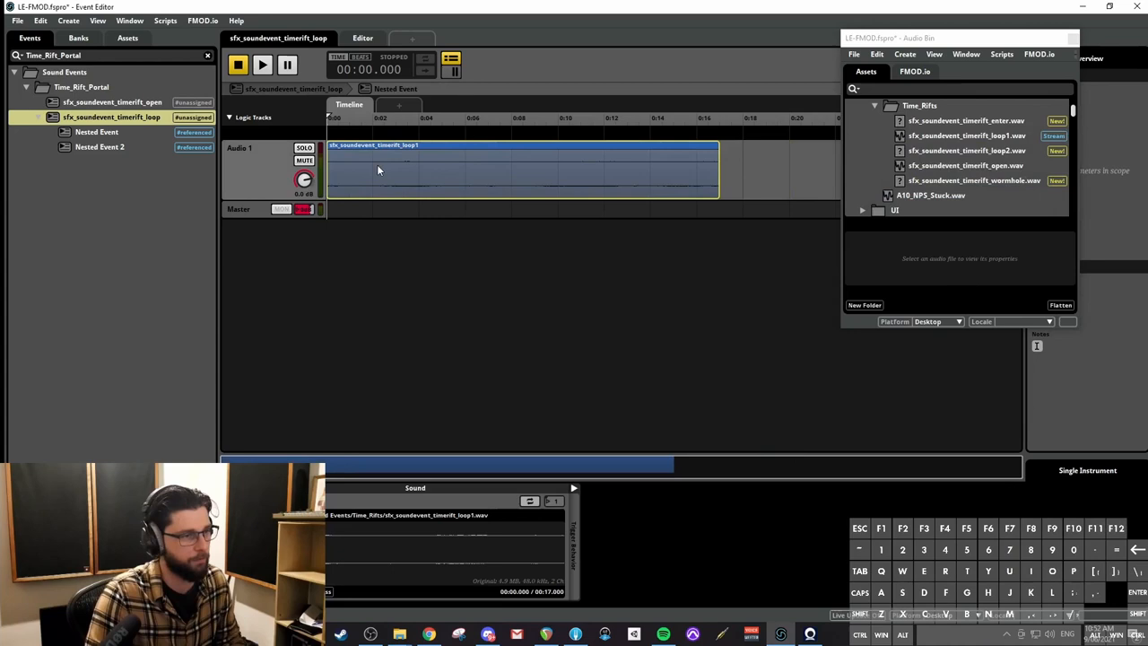
Preview Nested Event, give loop2 a loop region in Nested Event 2, and return to timerift_loop.
left_click(262, 64)
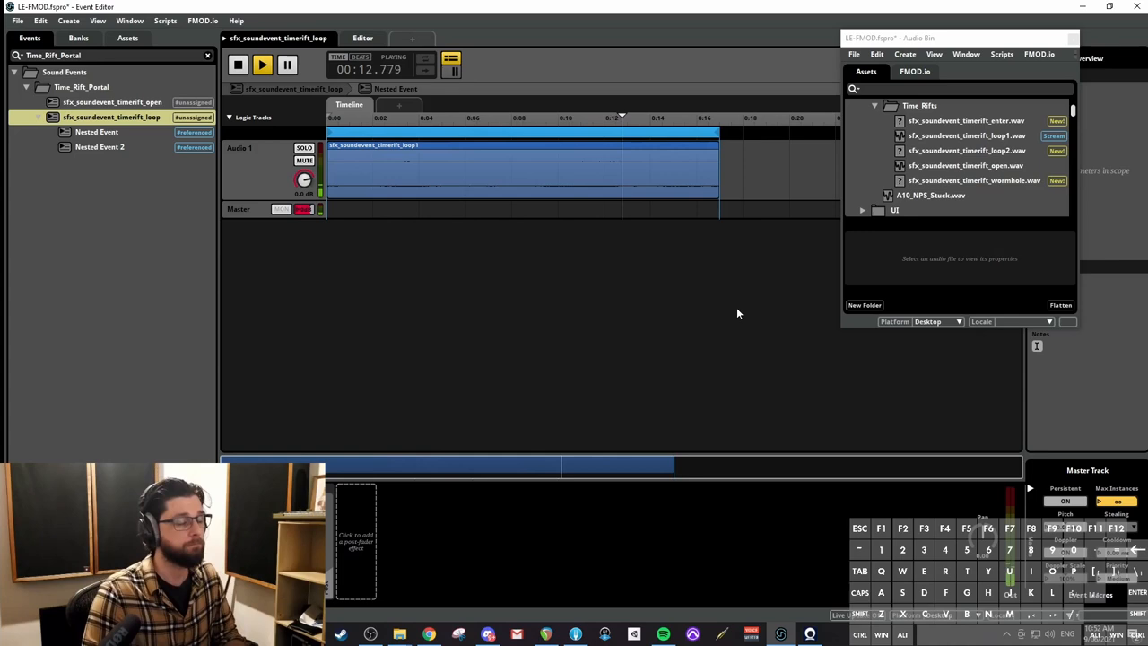
left_click(239, 65)
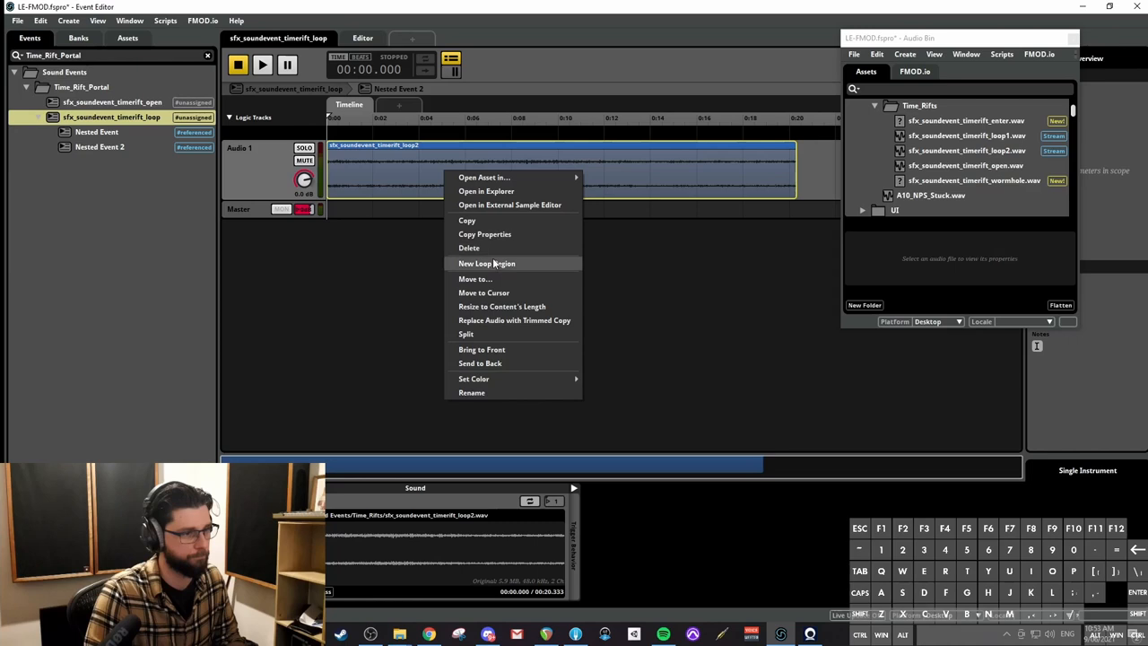
left_click(486, 263)
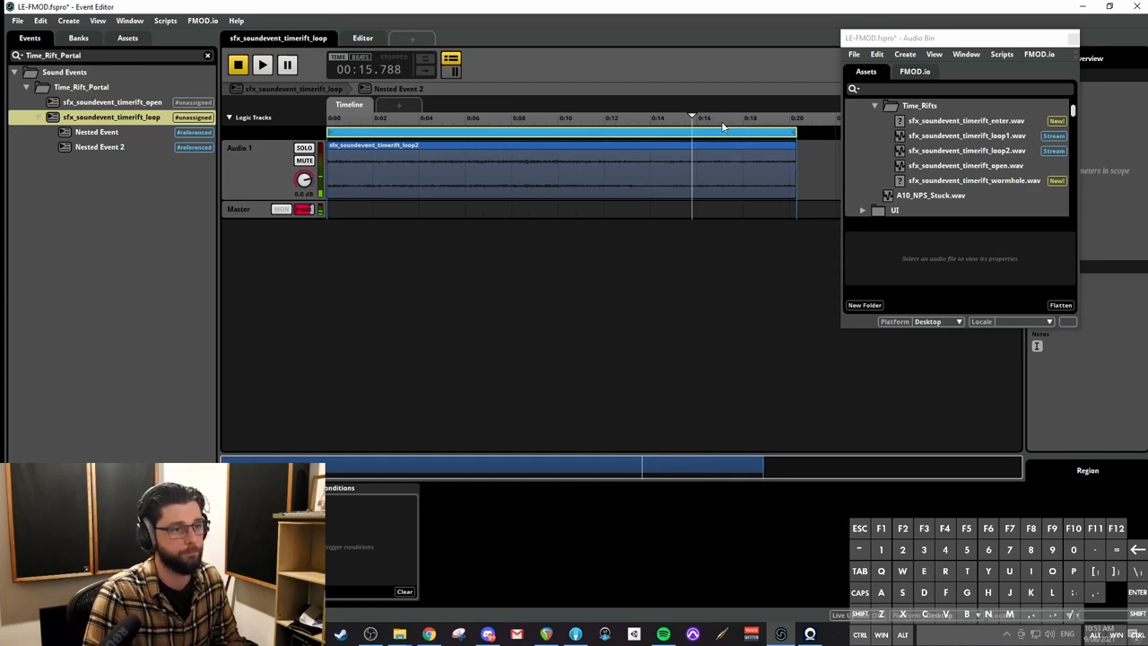
left_click(262, 65)
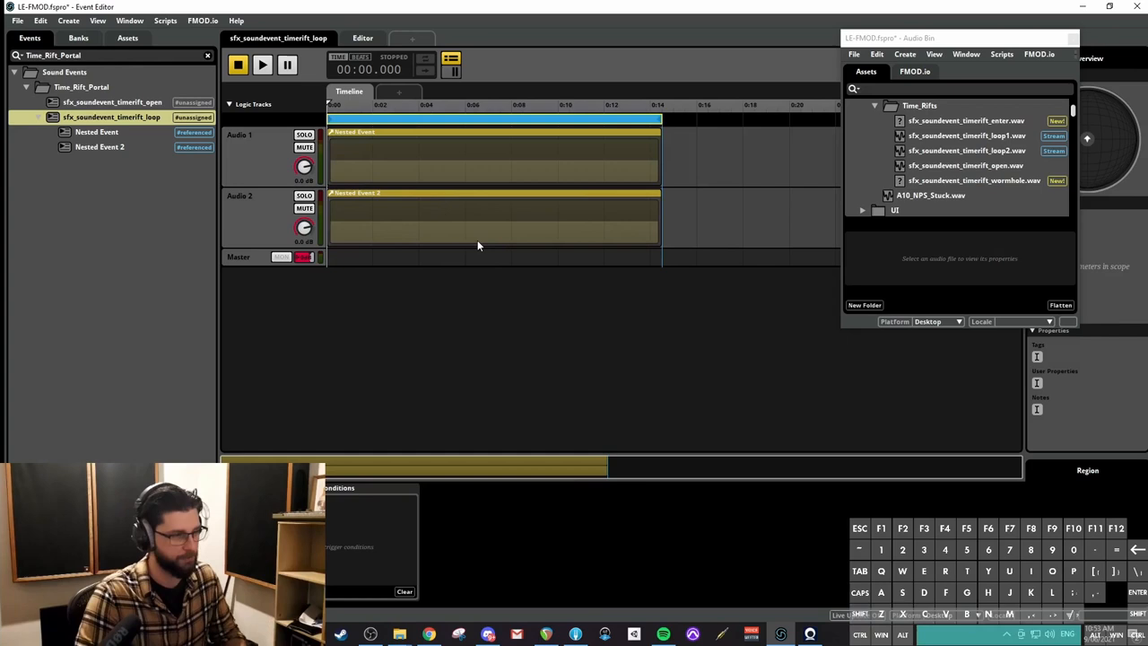
Audition both nested loops playing together in timerift_loop, then stop.
left_click(262, 64)
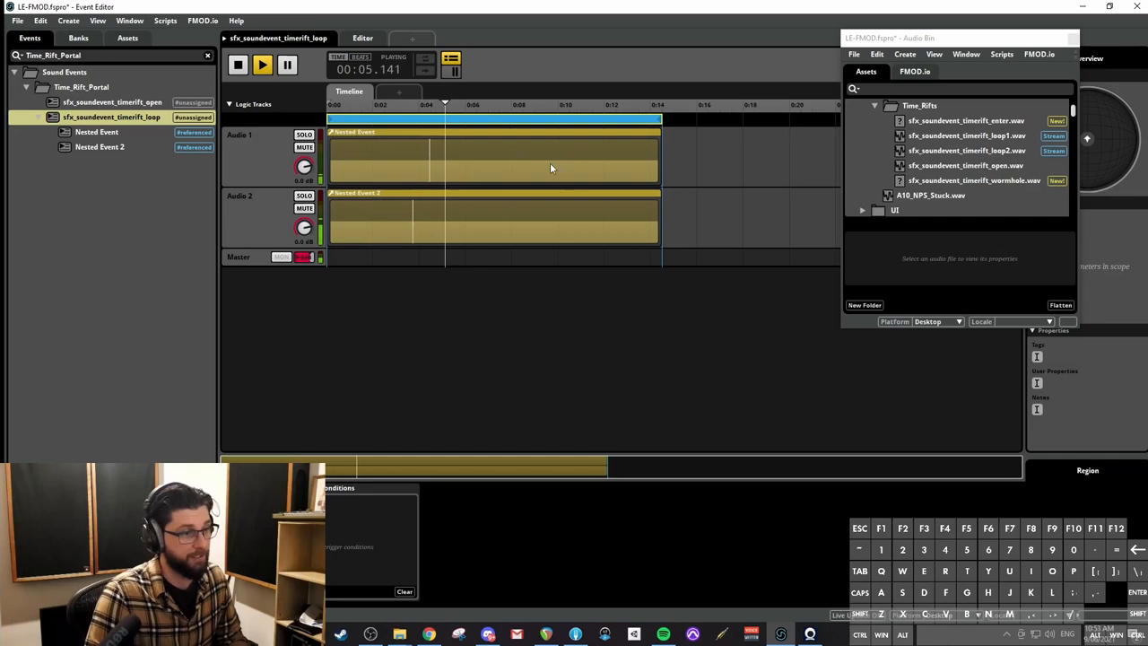
left_click(238, 65)
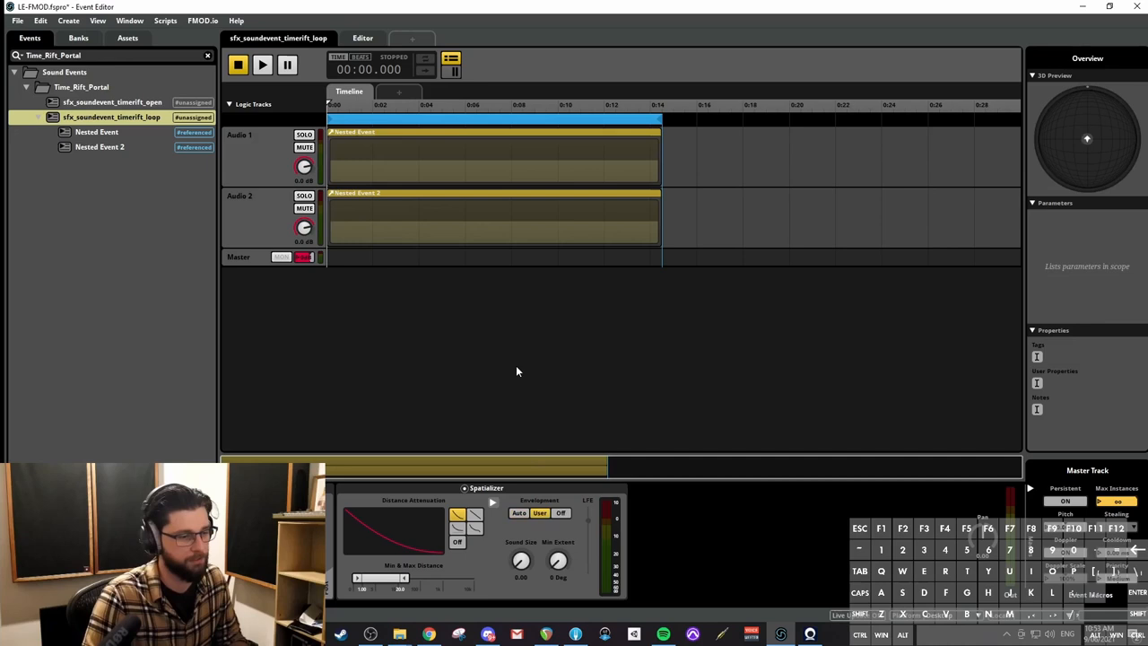
Audition the loop event and raise its spatializer sound size to 12.5.
left_click(262, 64)
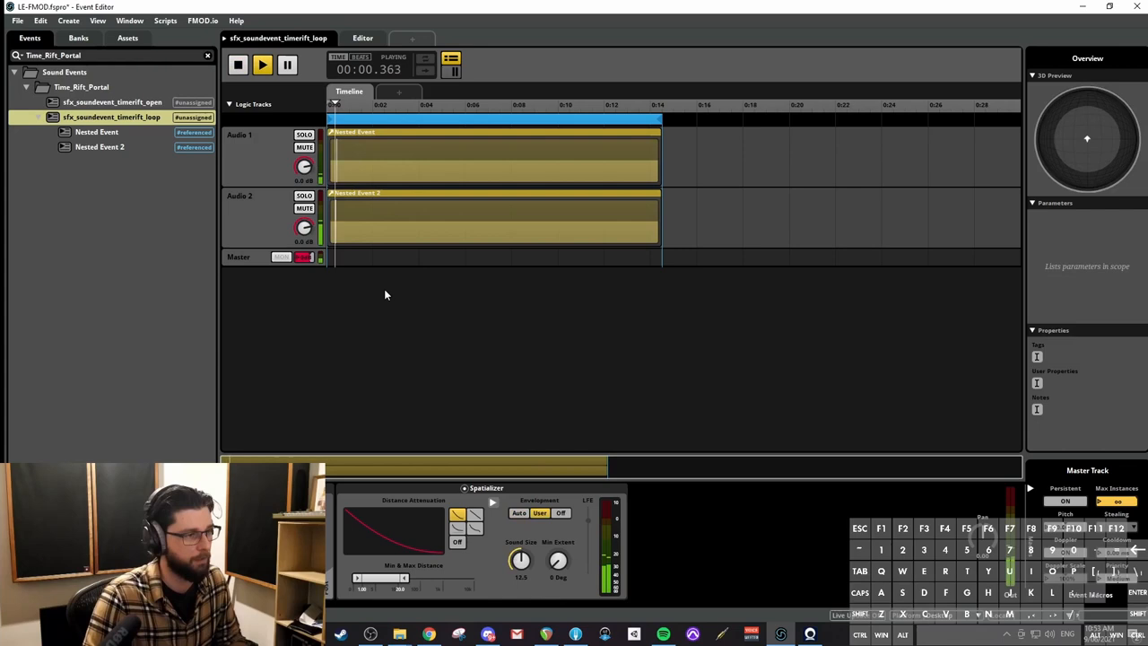
left_click(238, 65)
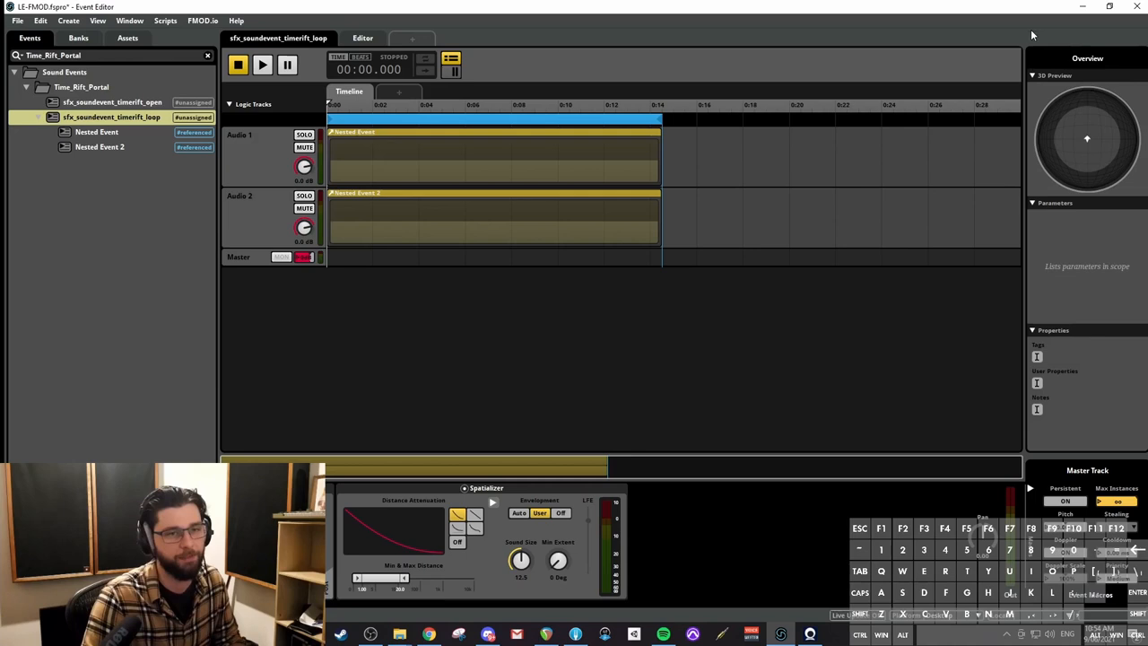
left_click(262, 63)
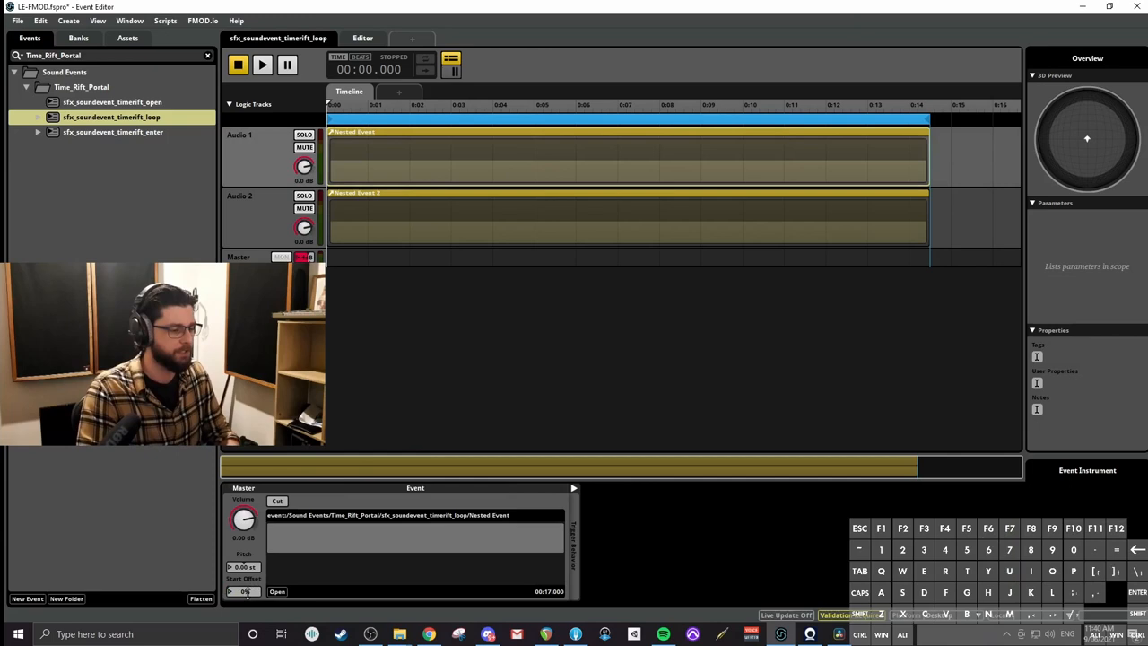
Solo the Audio 1 nested-event track and bring up modulation options for its Start Offset.
left_click(262, 64)
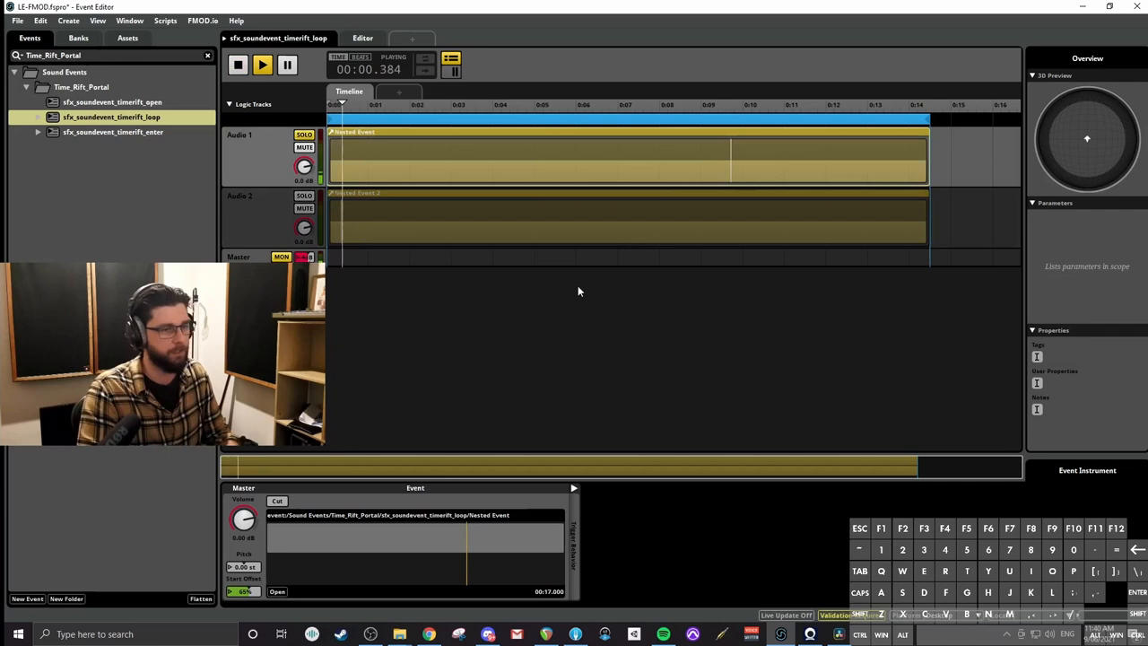
left_click(237, 64)
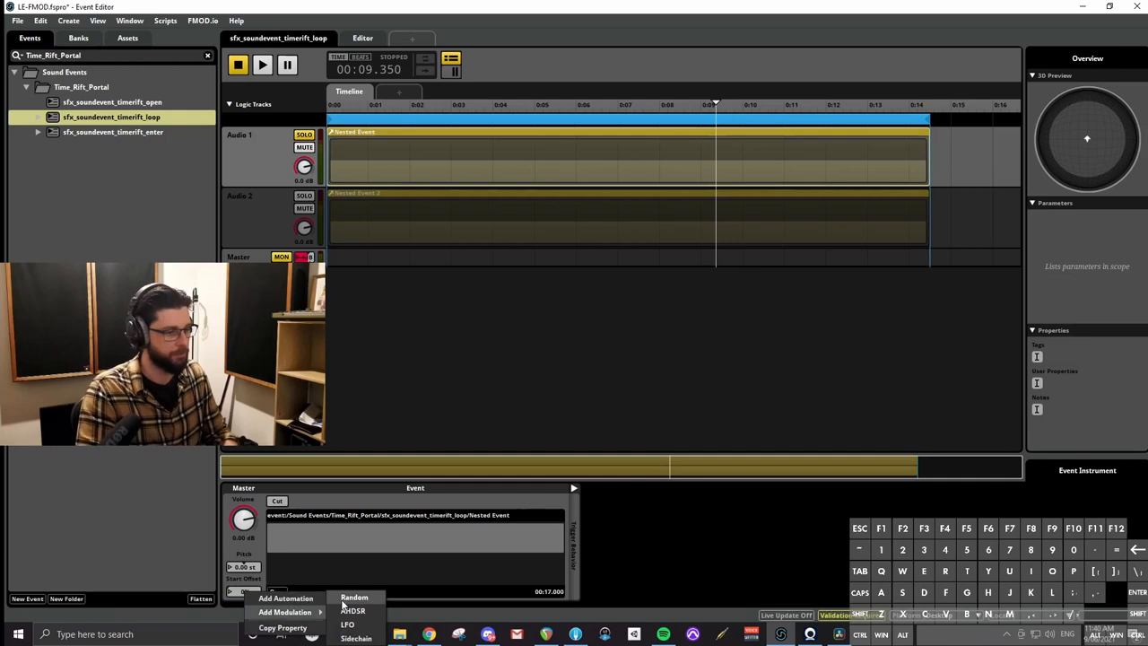
Add random modulation to the start offsets of both nested events, then stop playback.
left_click(353, 597)
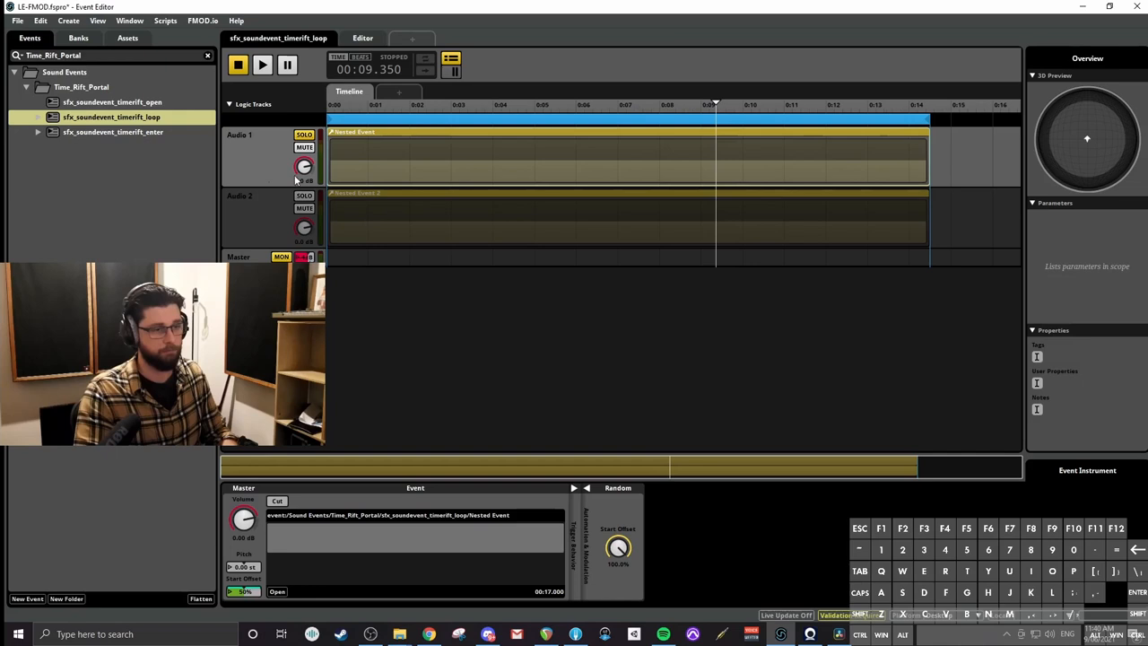
left_click(262, 64)
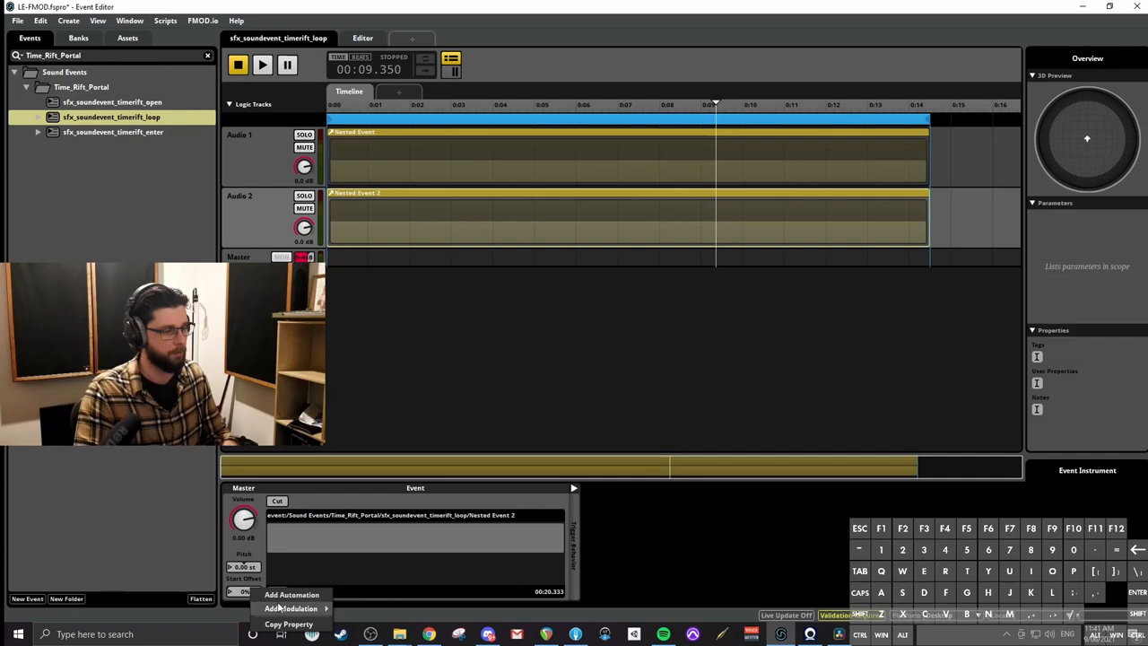
left_click(292, 608)
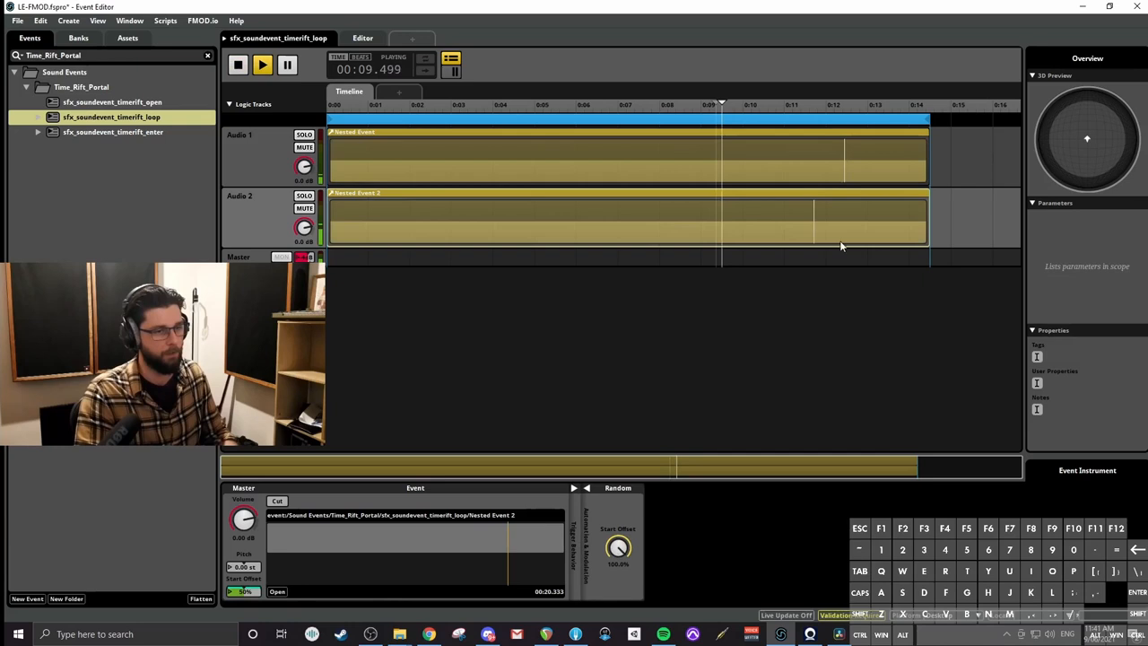
left_click(238, 64)
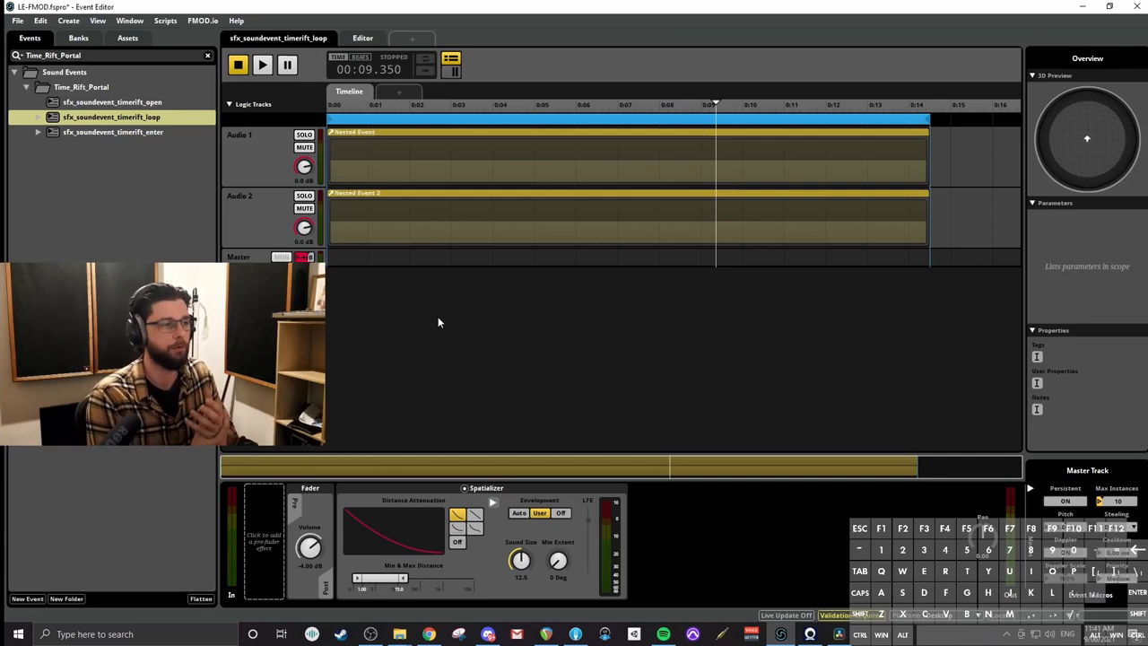
Add an AHDSR envelope modulator to the master track volume with a 2-second attack.
right_click(269, 257)
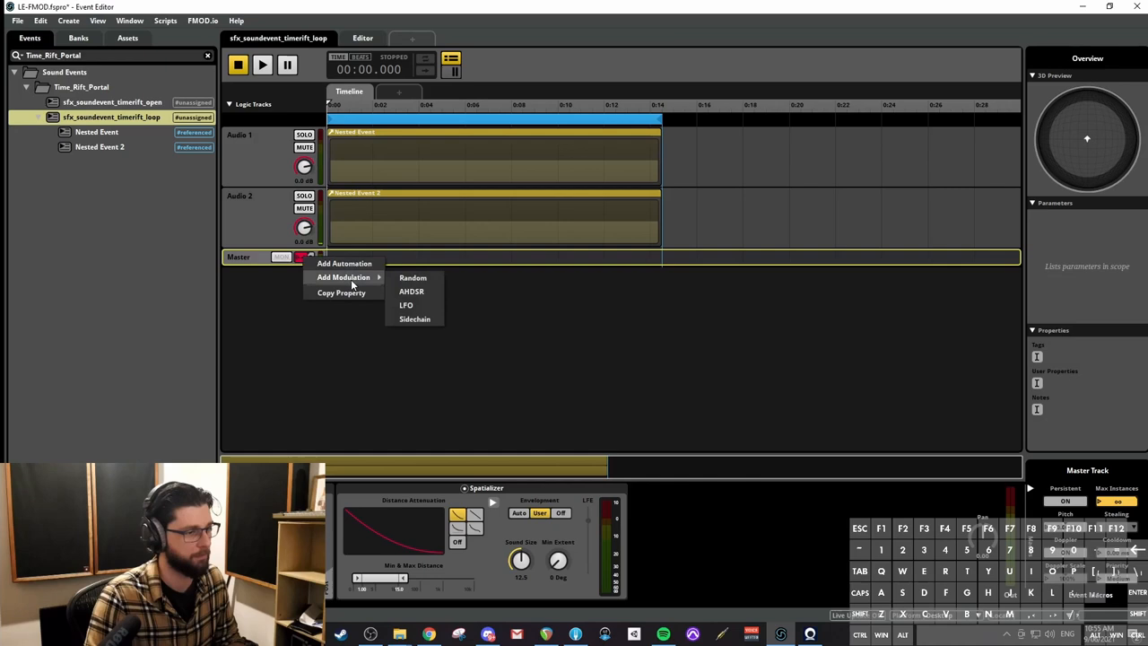
left_click(411, 290)
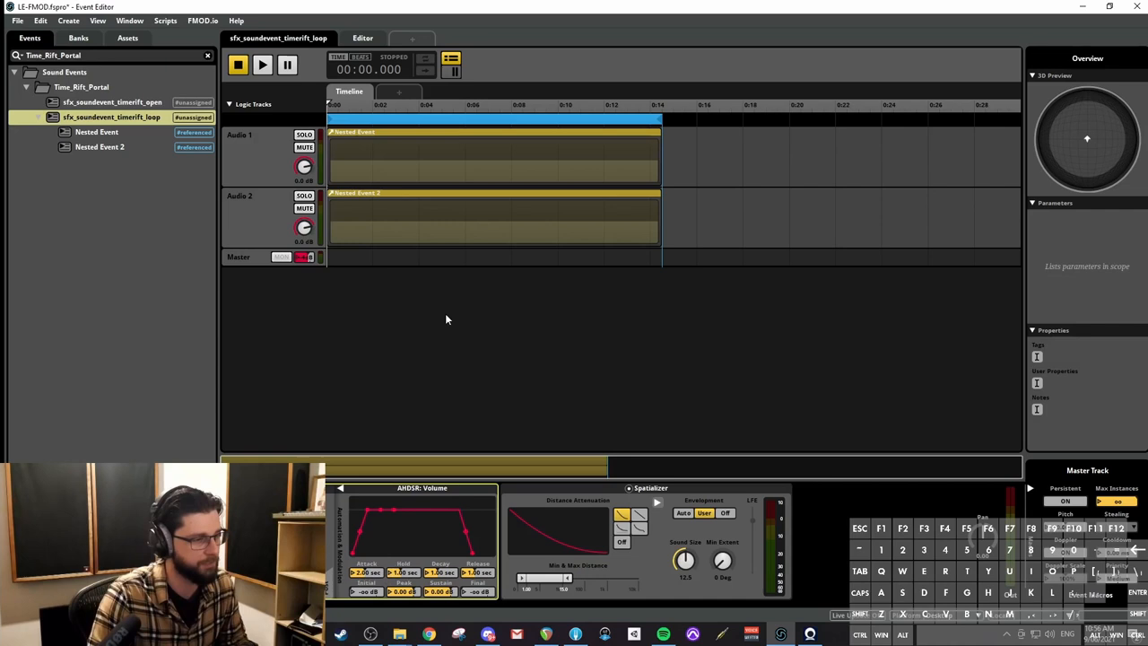
Preview and stop the loop event to hear the AHDSR fade-in and fade-out.
left_click(262, 65)
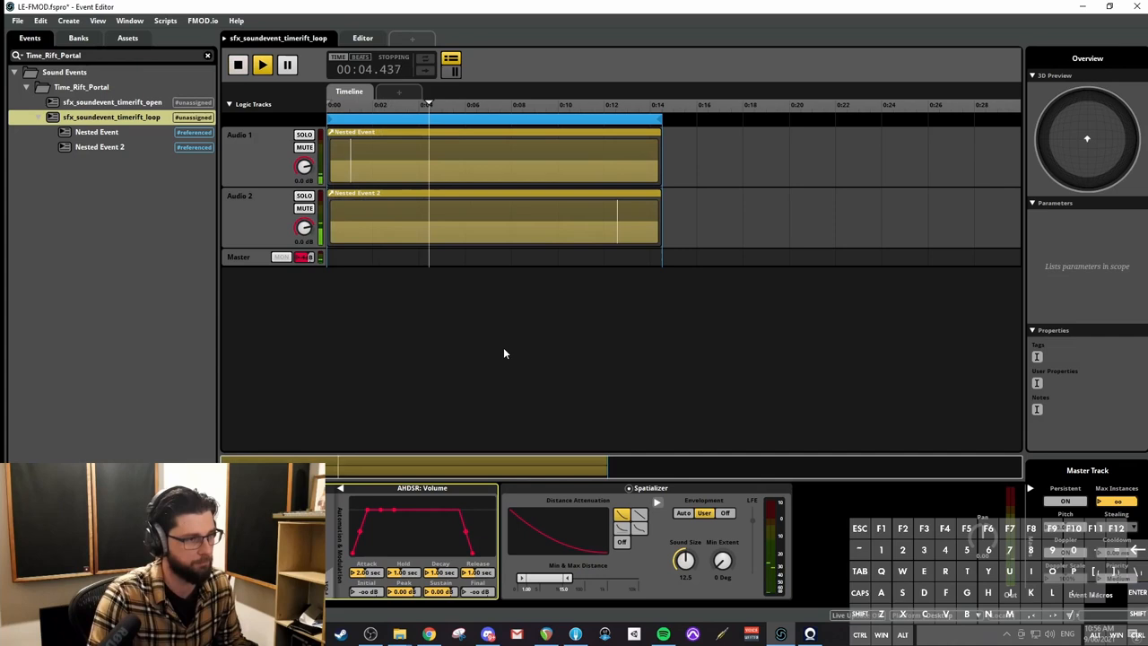
left_click(263, 64)
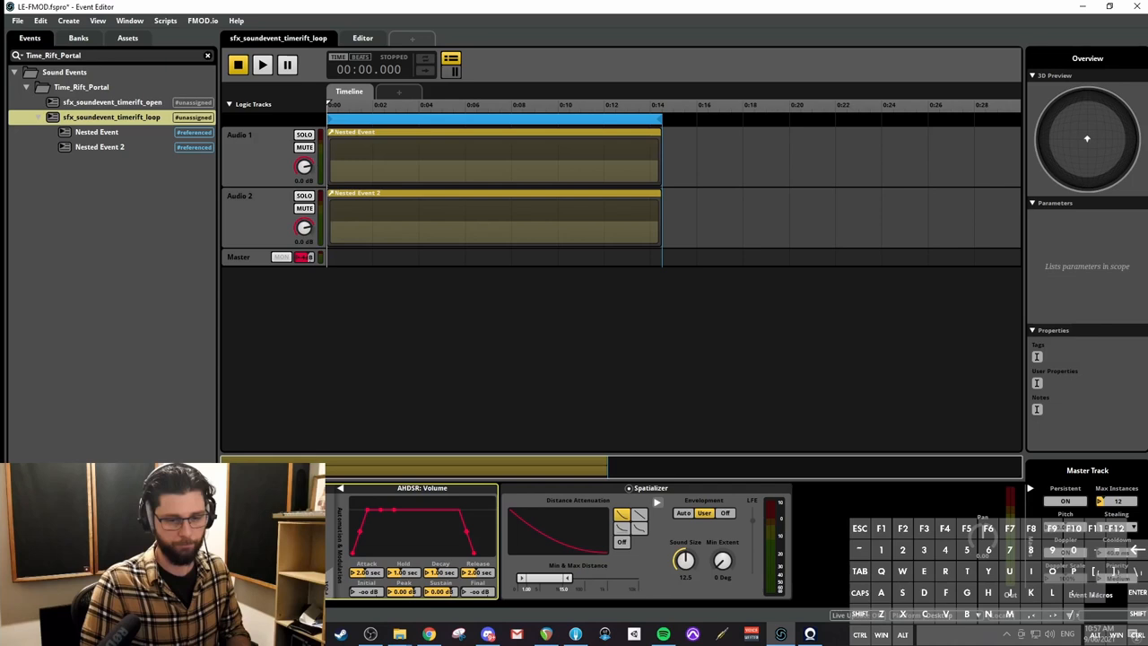
mouse_move(763, 383)
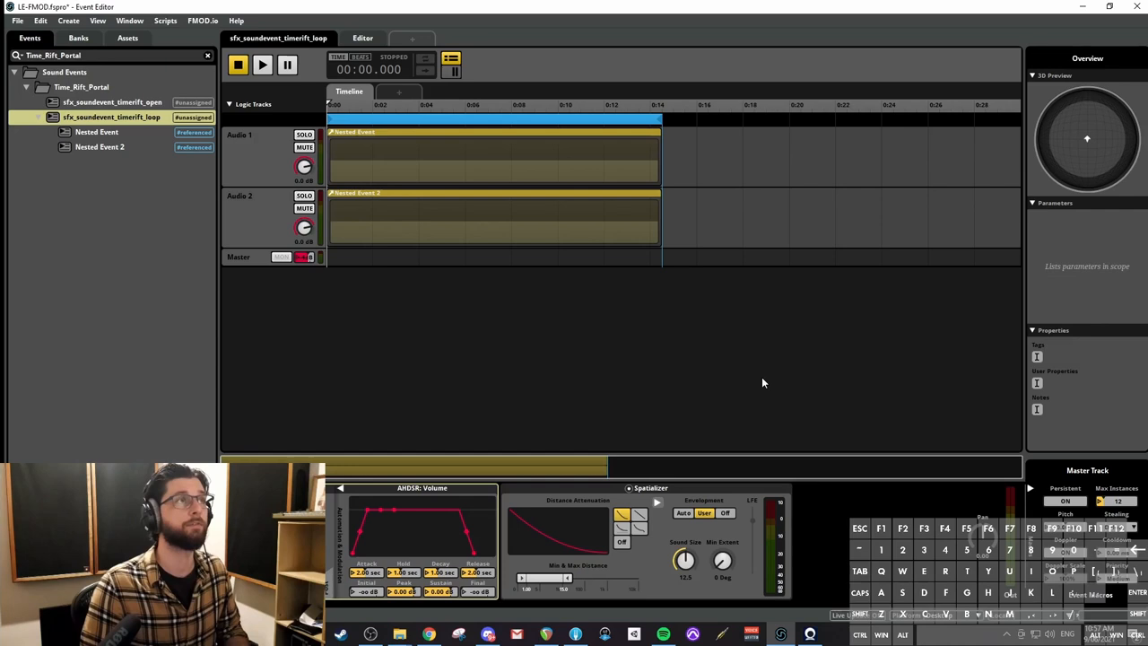
mouse_move(798, 321)
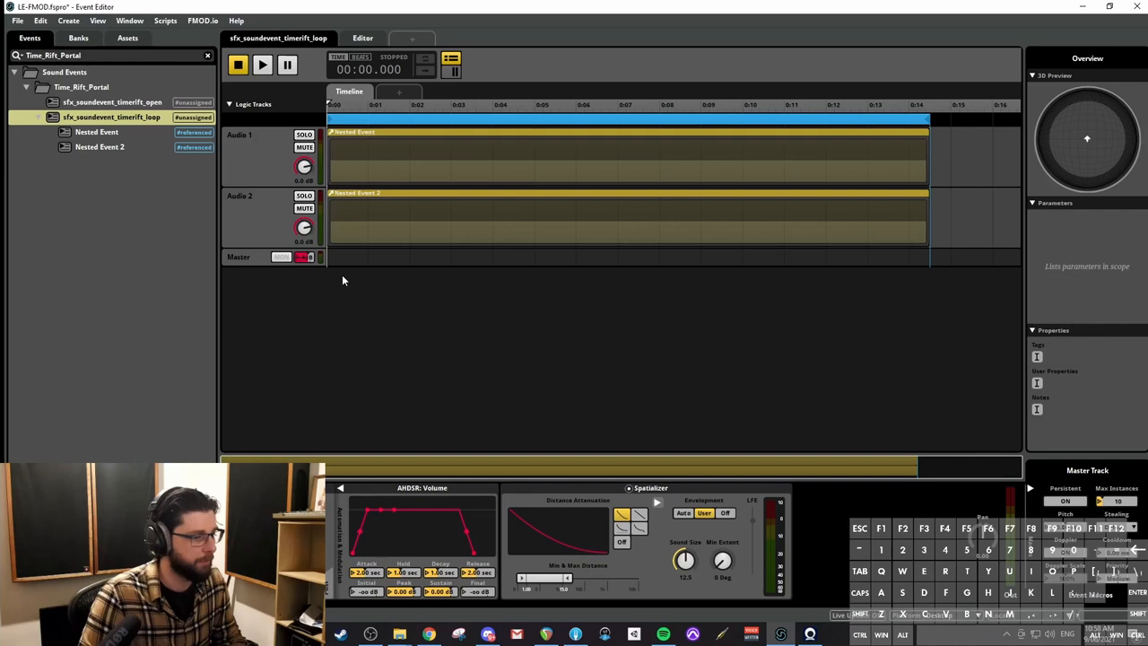
Audition the sfx_soundevent_timerift_open event, then stop its preview.
left_click(112, 101)
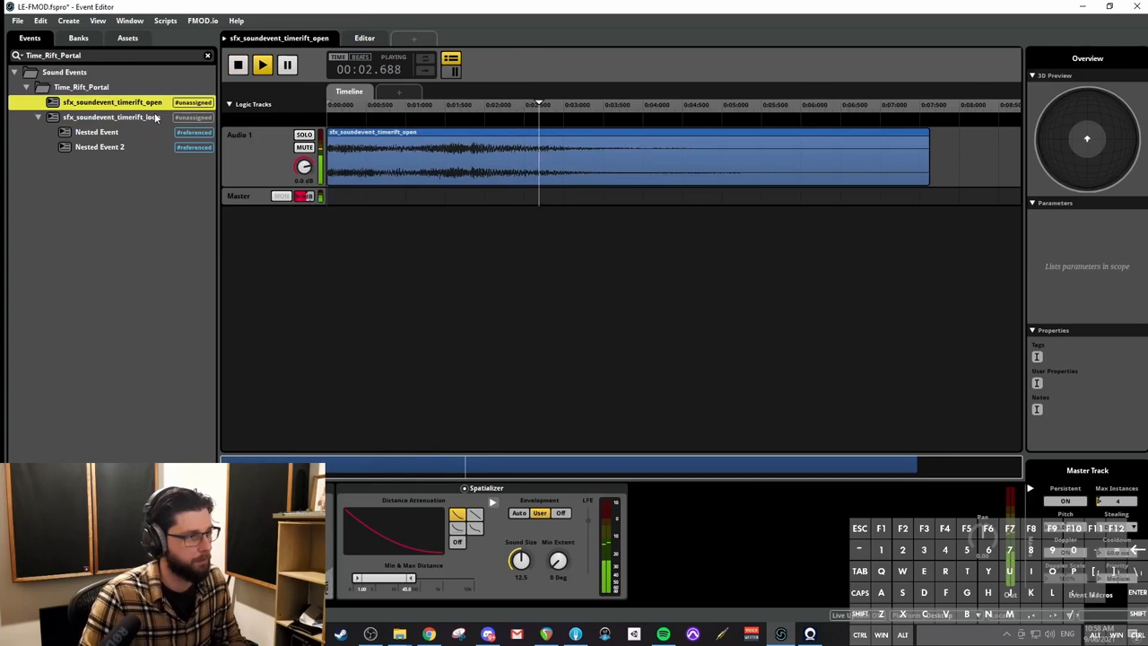
left_click(112, 117)
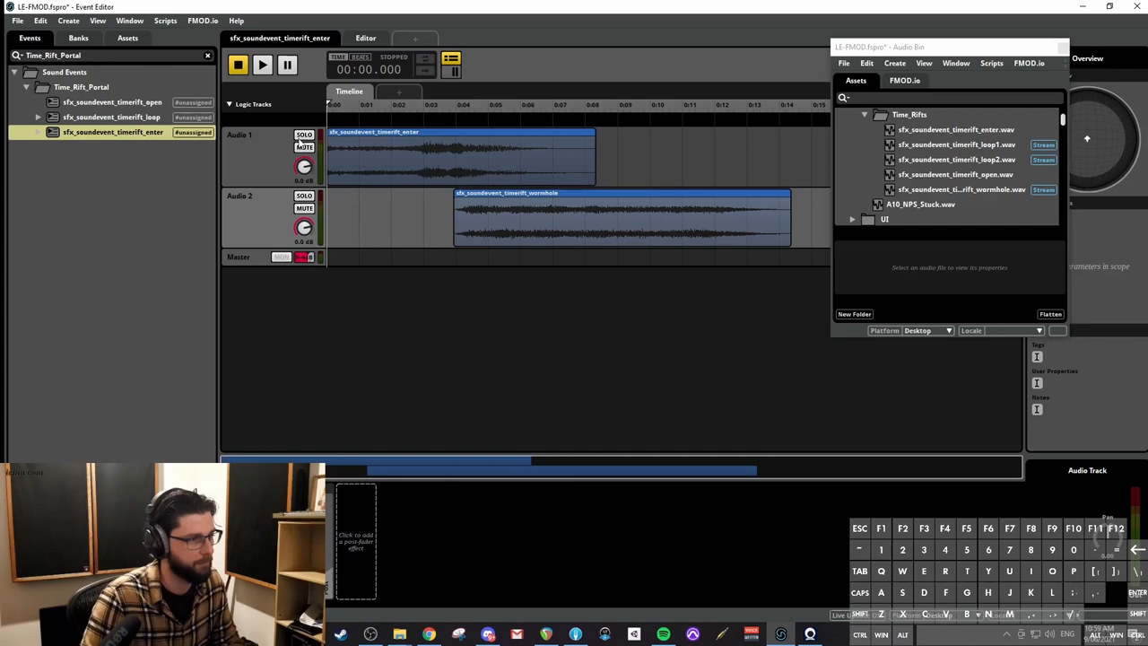
Audition timerift_enter with the wormhole track lowered to about -4.5 dB, then reopen timerift_loop.
right_click(310, 257)
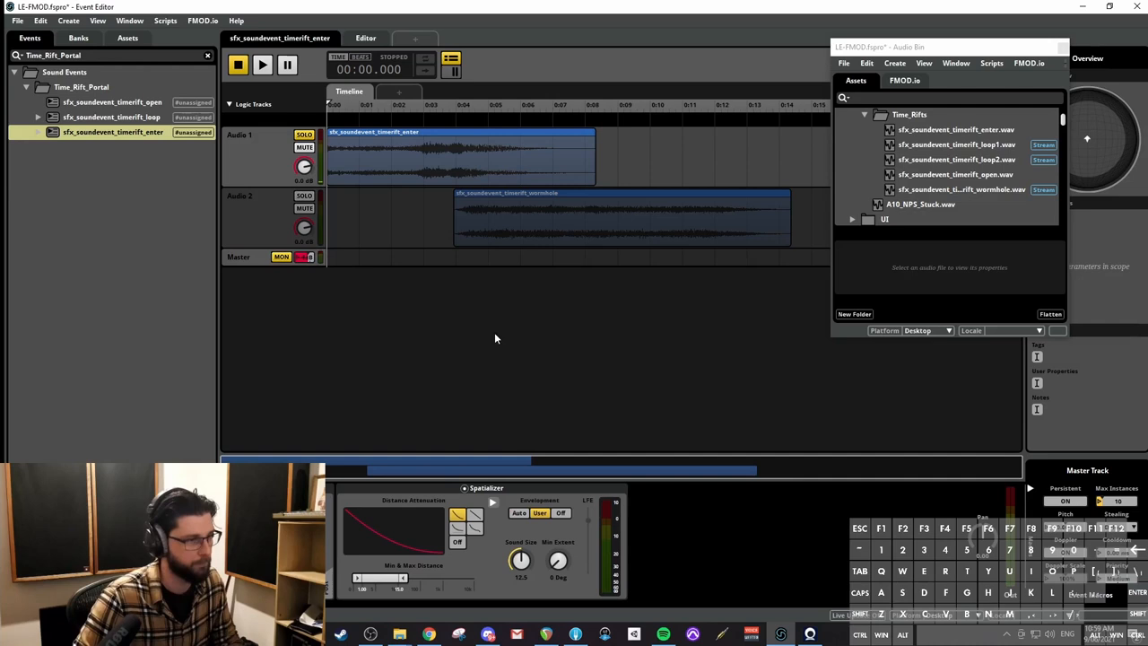
left_click(261, 64)
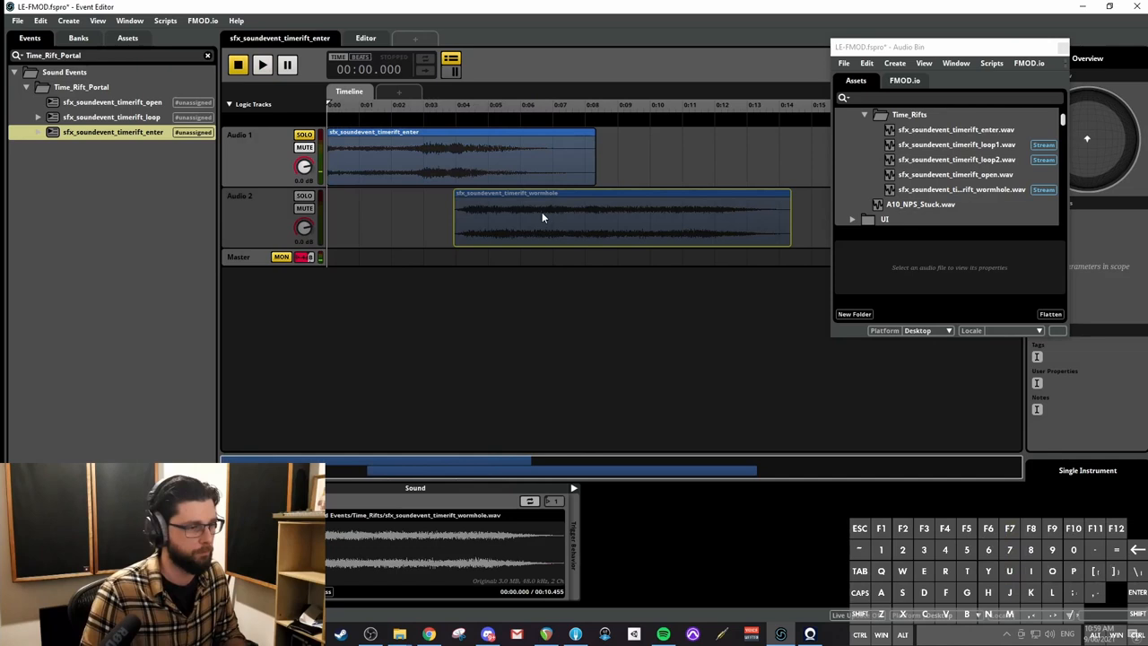
left_click(262, 64)
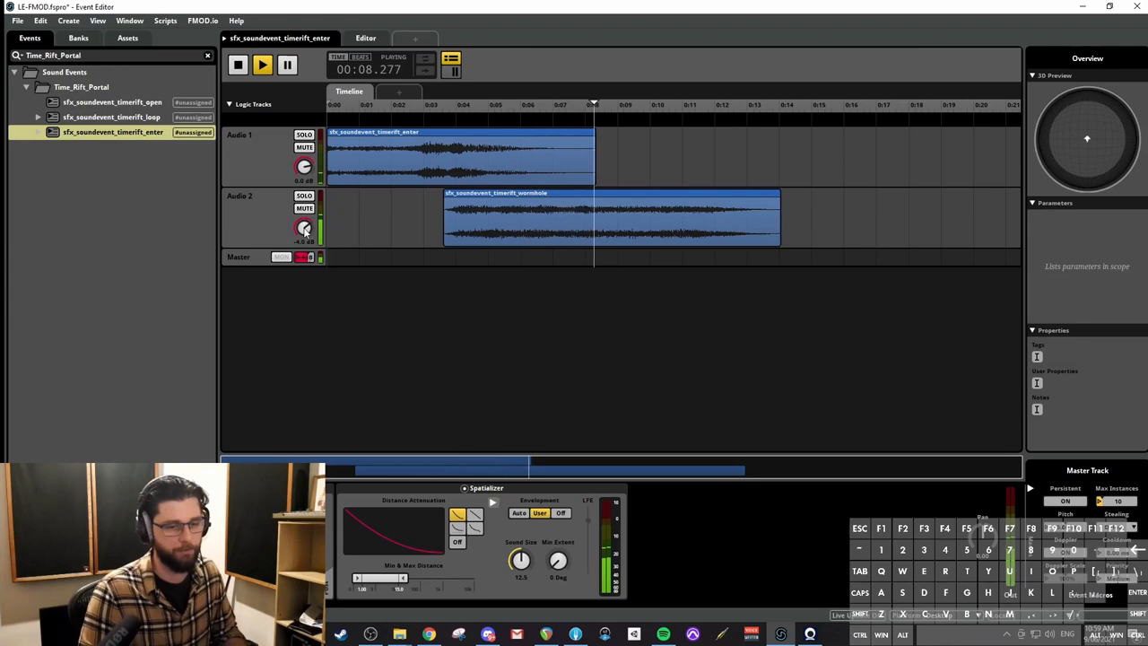
left_click(111, 117)
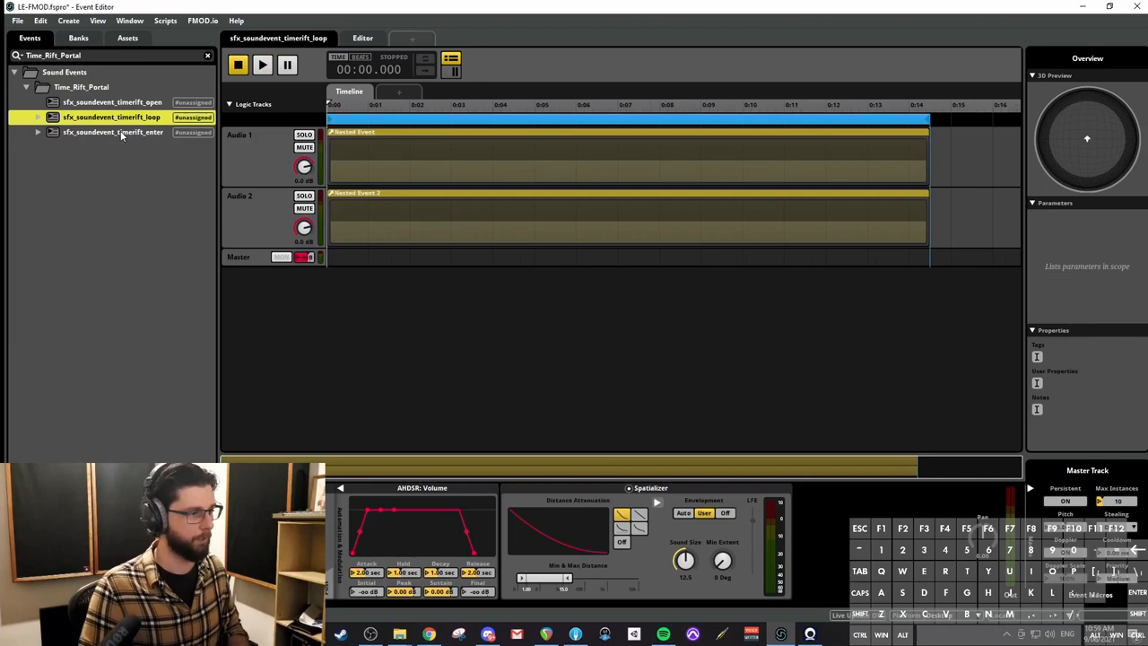
Reopen sfx_soundevent_timerift_enter and audition it with the wormhole track at -4 dB.
left_click(113, 132)
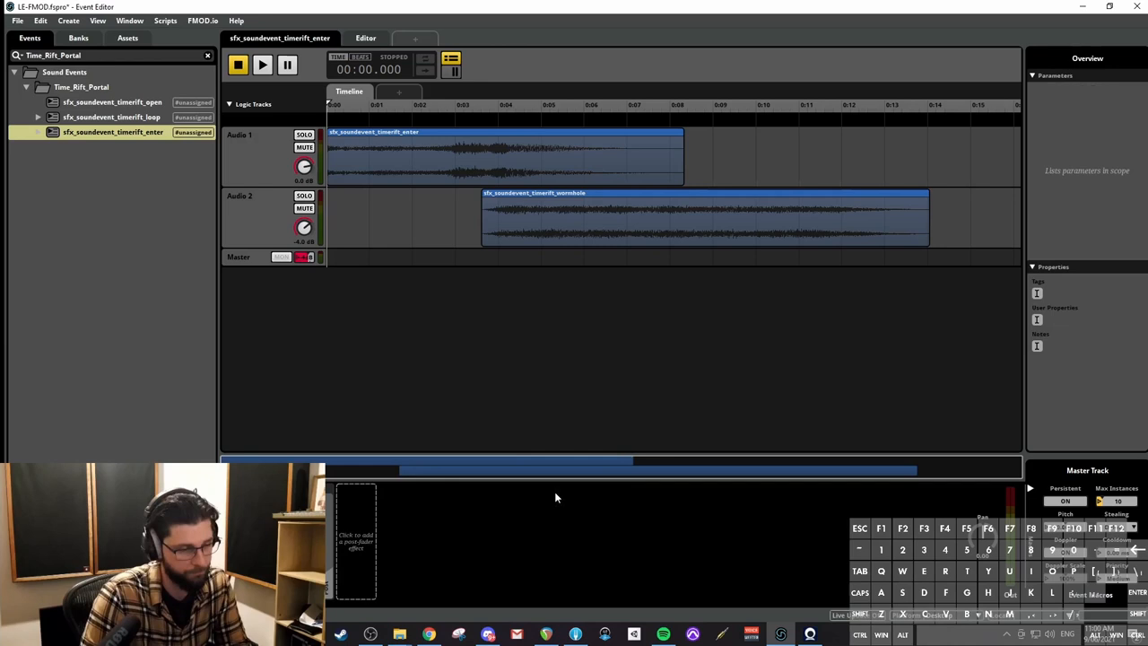
left_click(263, 65)
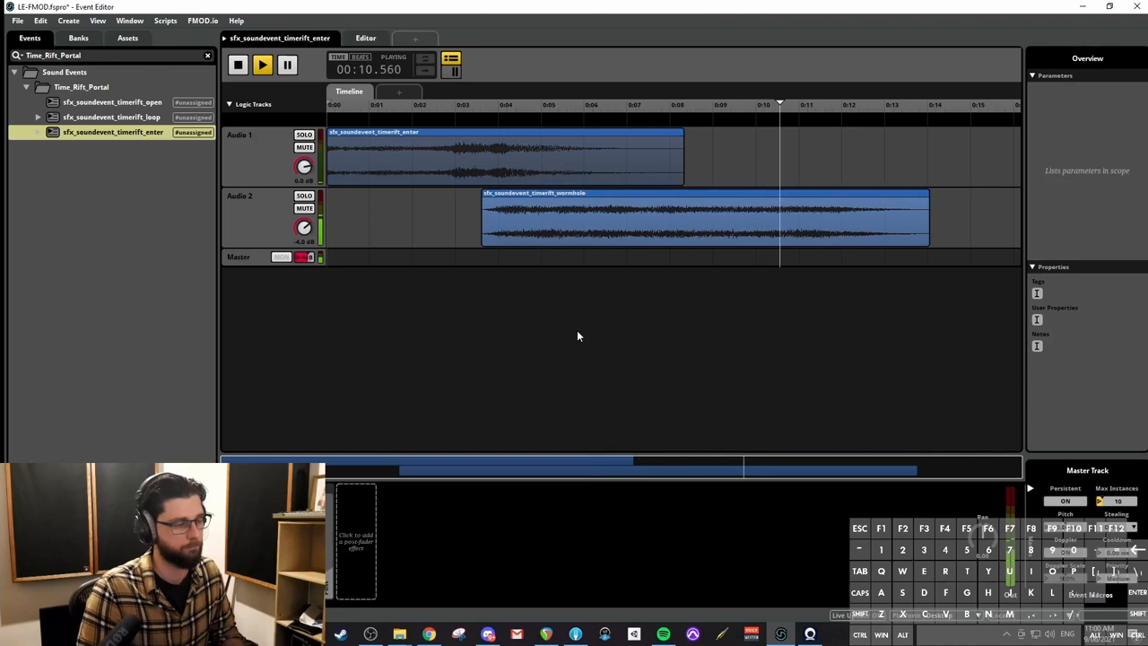
Play back timerift_enter to review the layered enter and wormhole recordings.
left_click(238, 65)
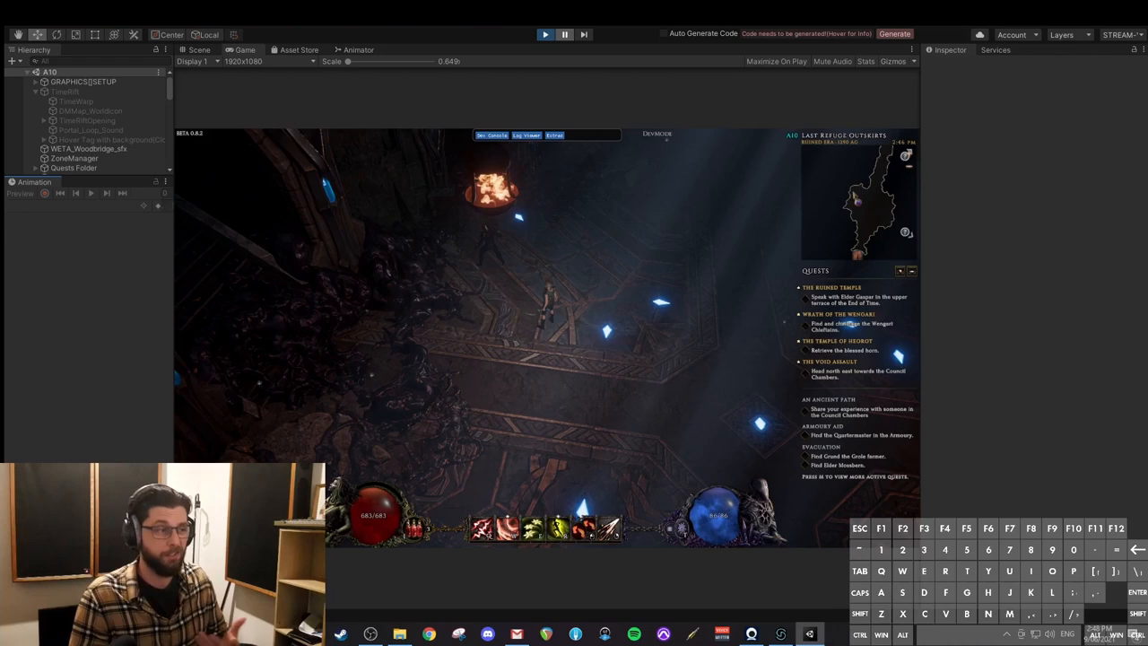
Select TimeRift and assign sfx_soundevent_timerift_open to its Play One Shot Sound component.
left_click(64, 92)
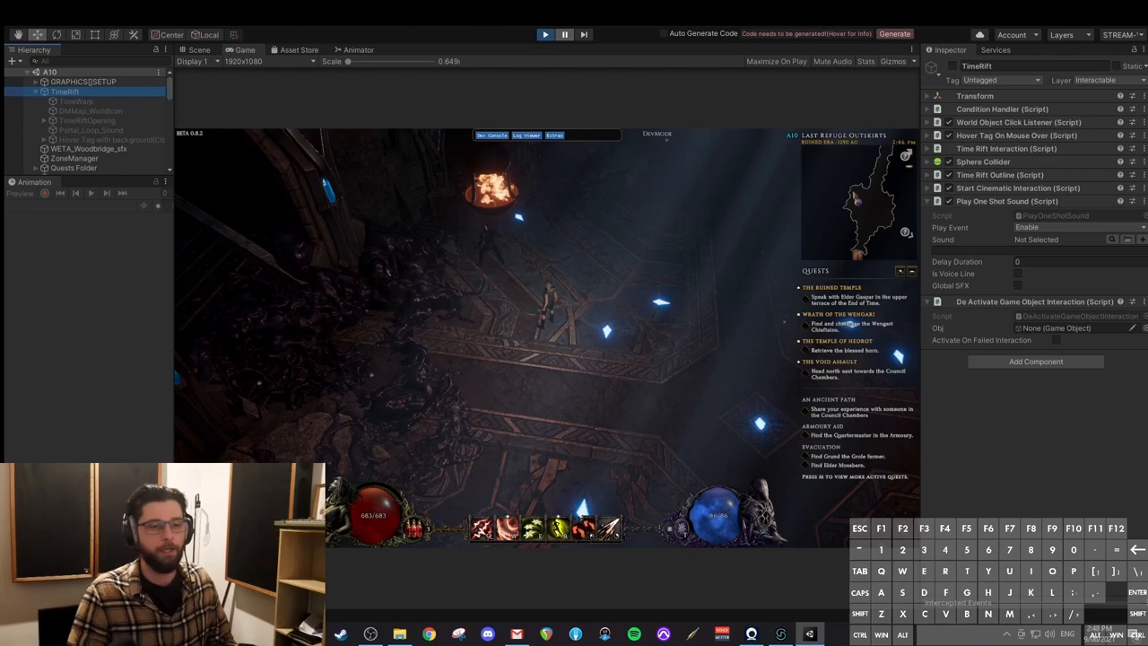
mouse_move(1054, 234)
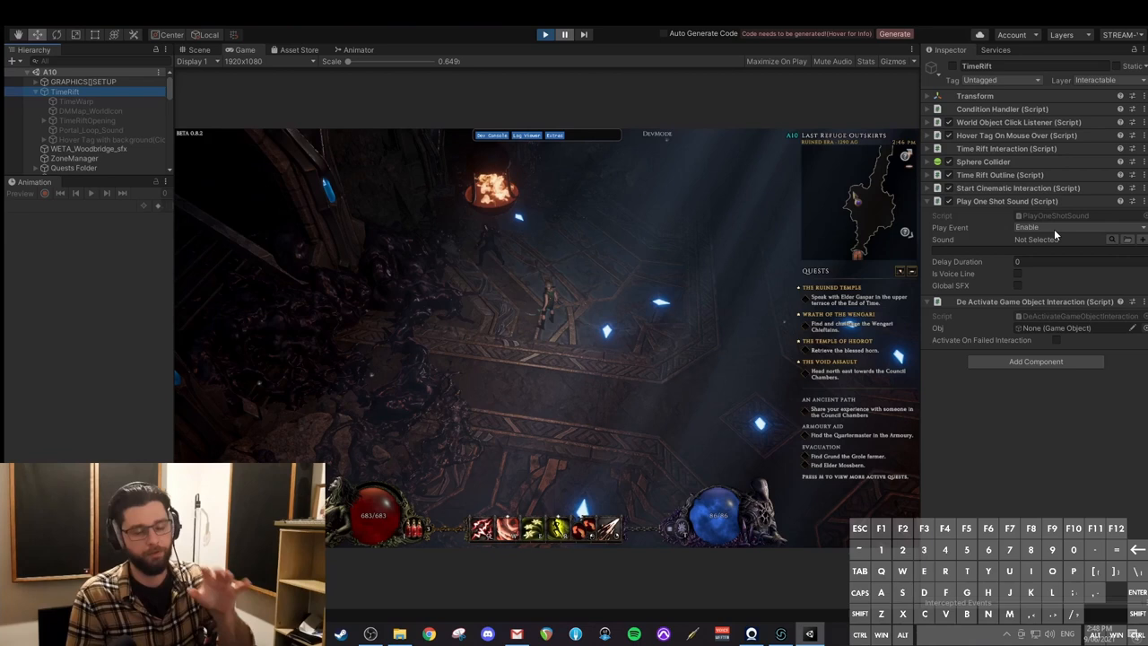
left_click(1112, 240)
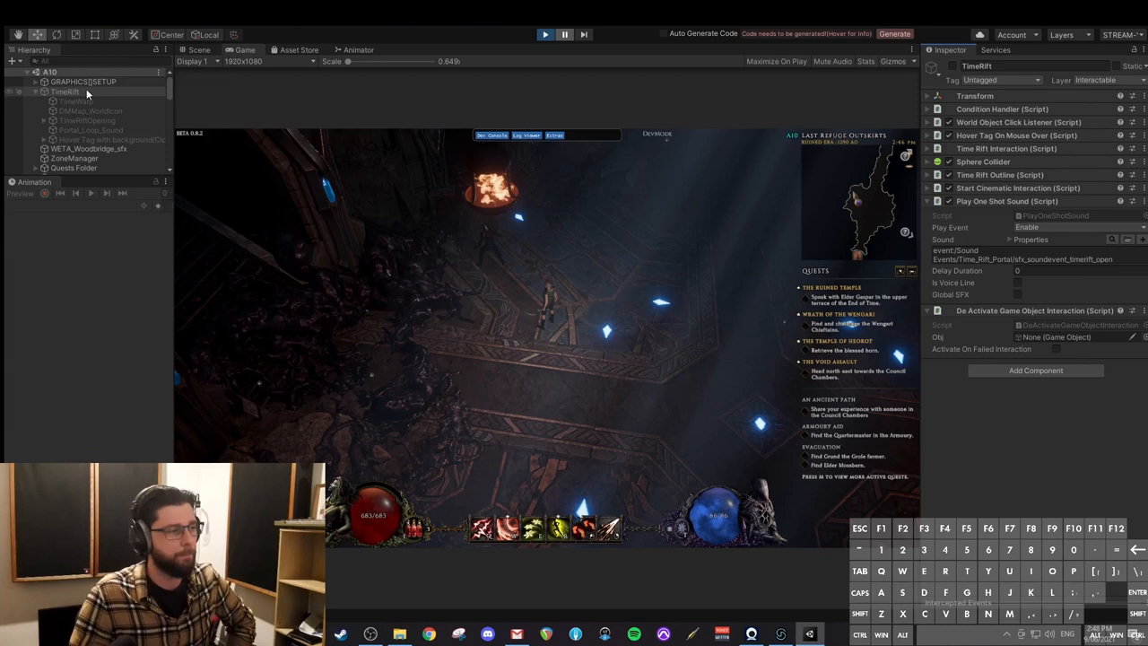
Select Portal_Loop_Sound and set its Play Sound While Active event to sfx_soundevent_timerift_loop.
left_click(91, 130)
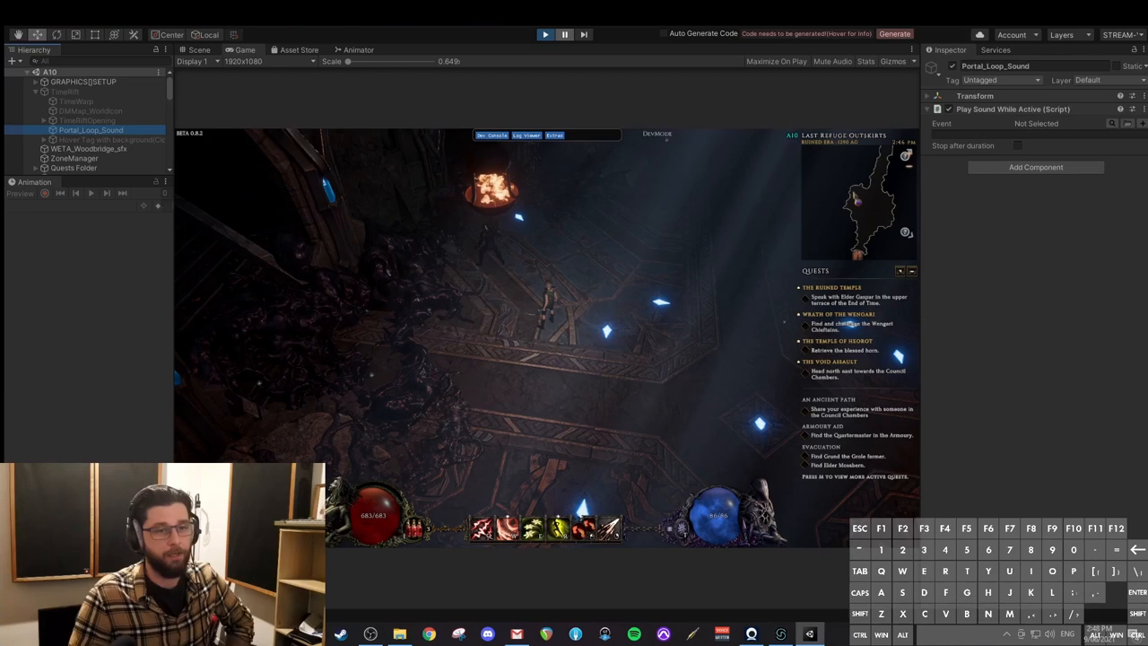
mouse_move(991, 251)
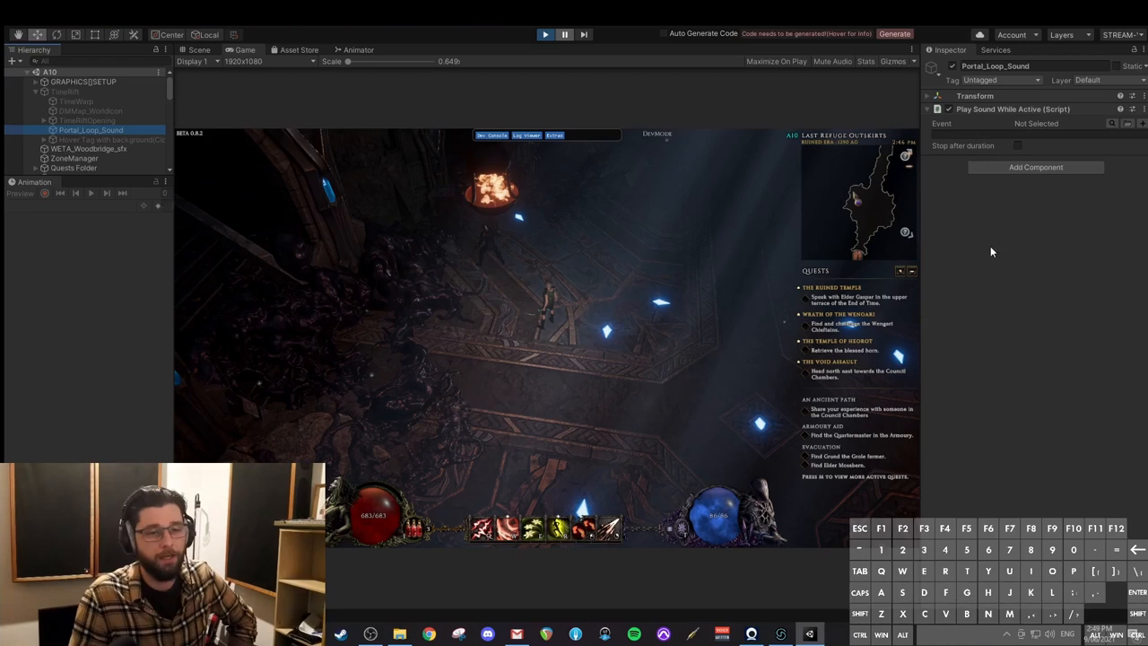
mouse_move(1094, 200)
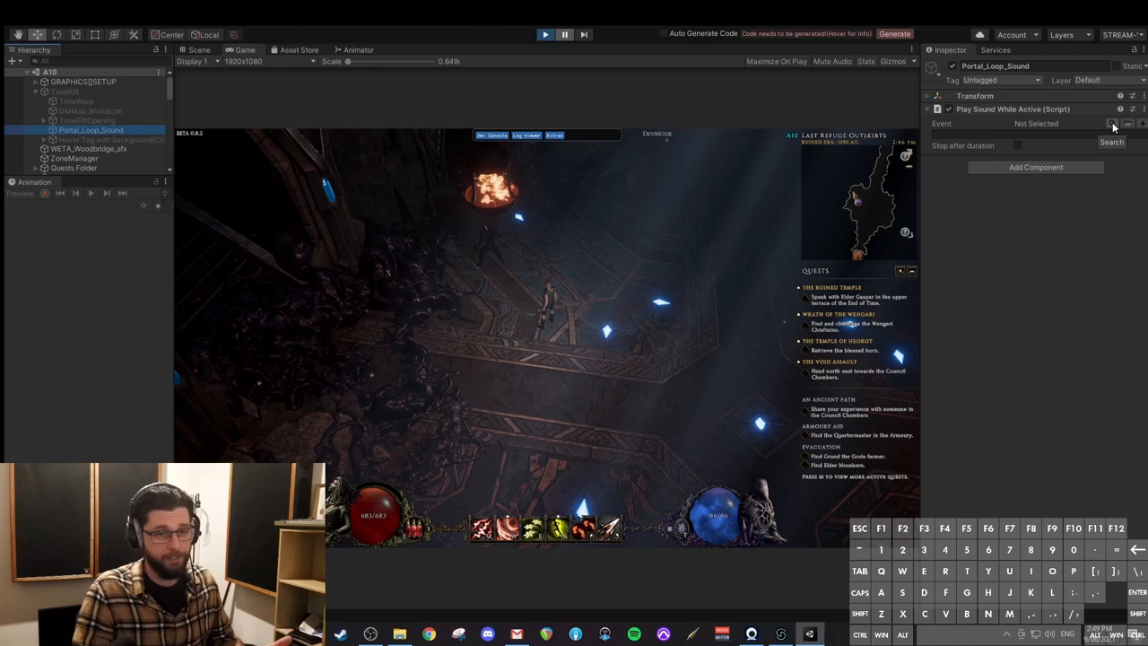
left_click(1112, 123)
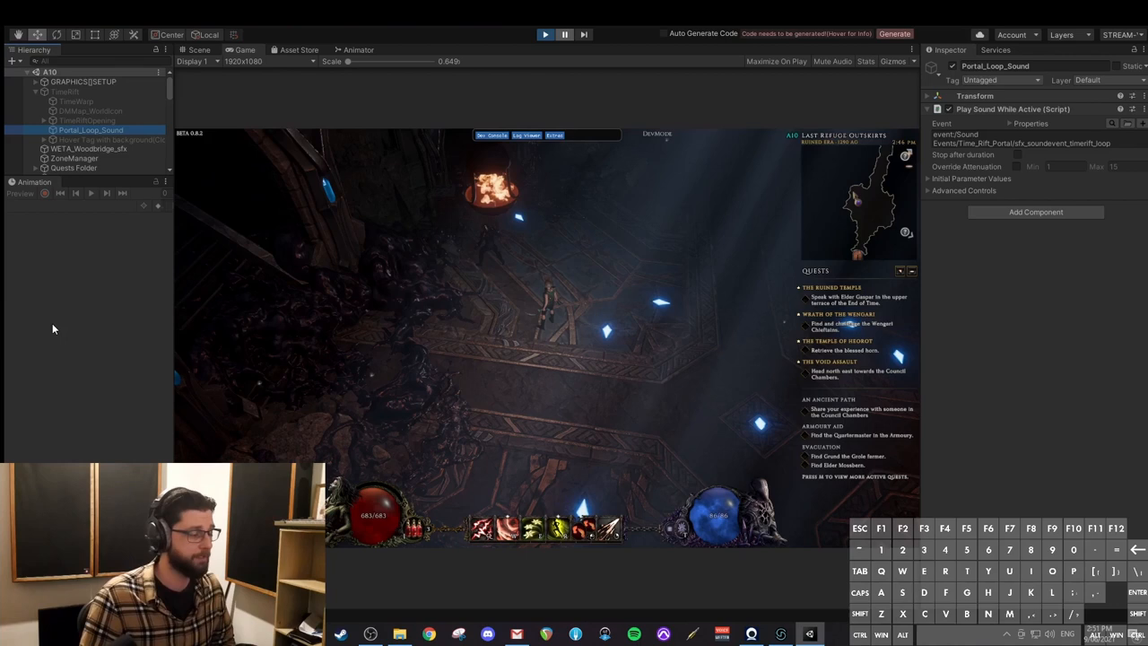
left_click(64, 91)
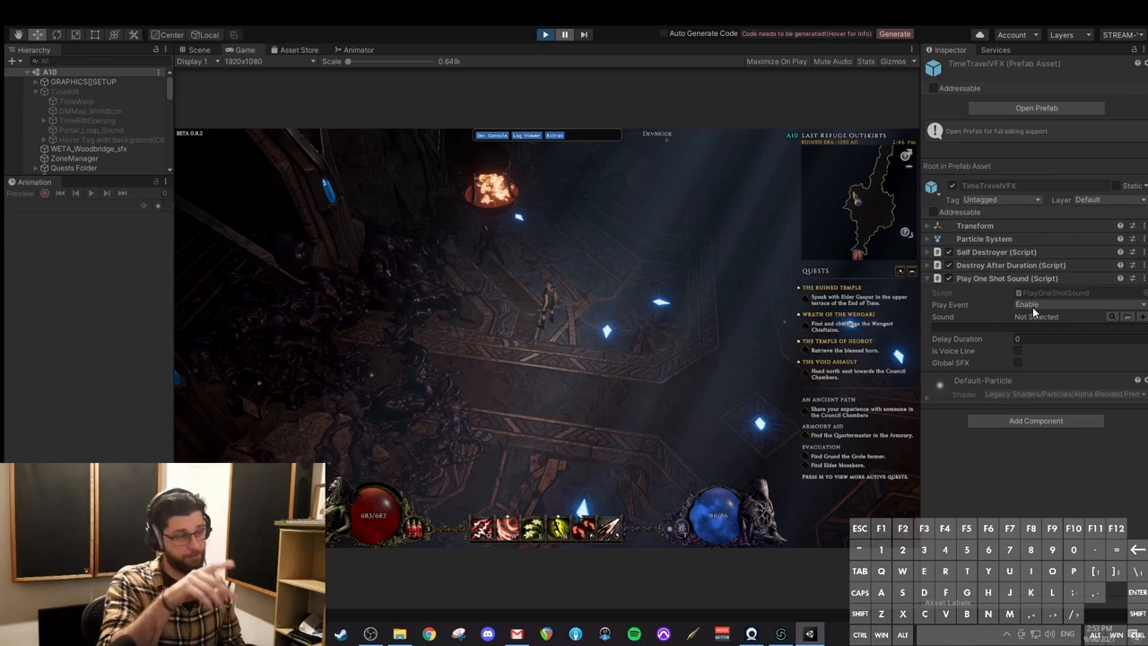
mouse_move(1000, 507)
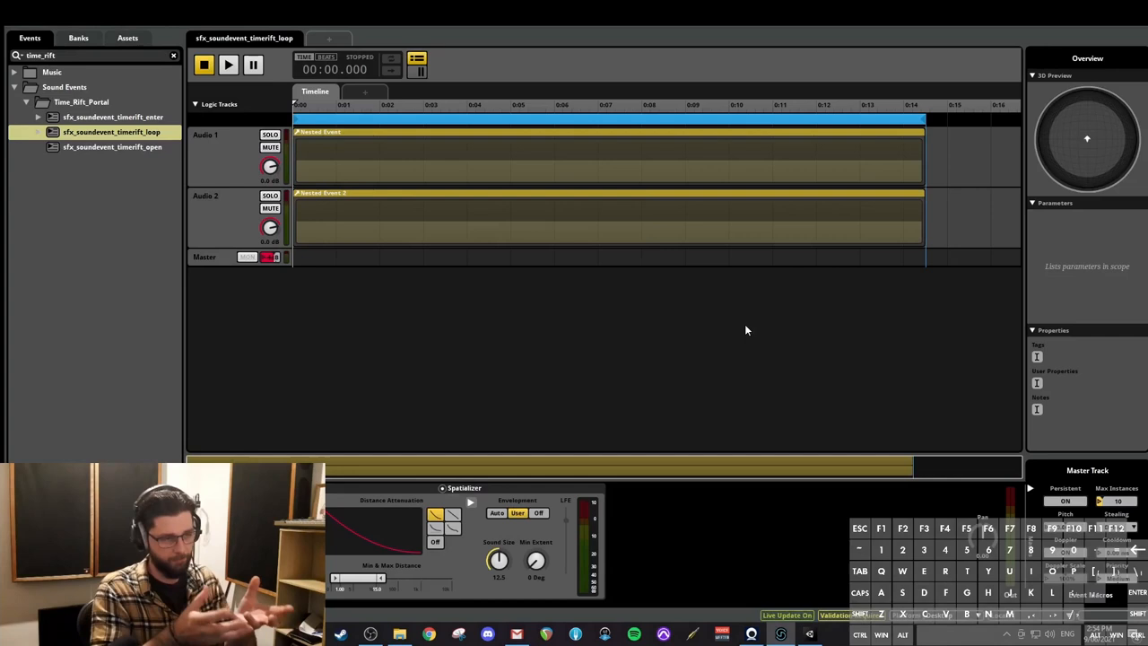
mouse_move(489, 326)
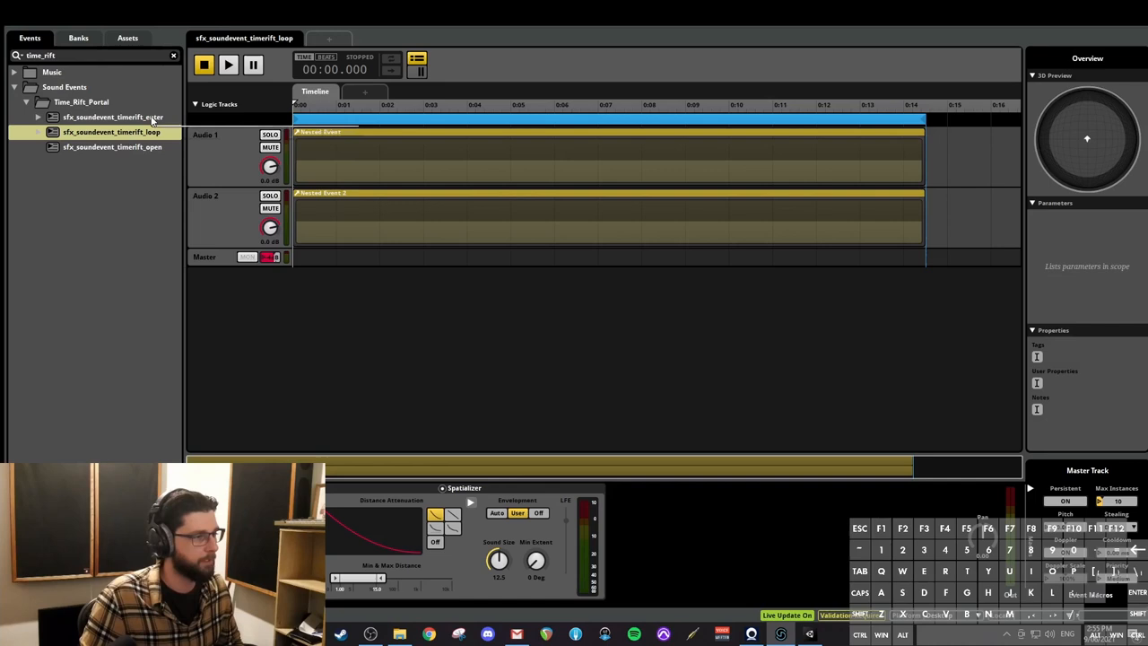
Select sfx_soundevent_timerift_loop and audition its two nested events with live update connected.
left_click(228, 63)
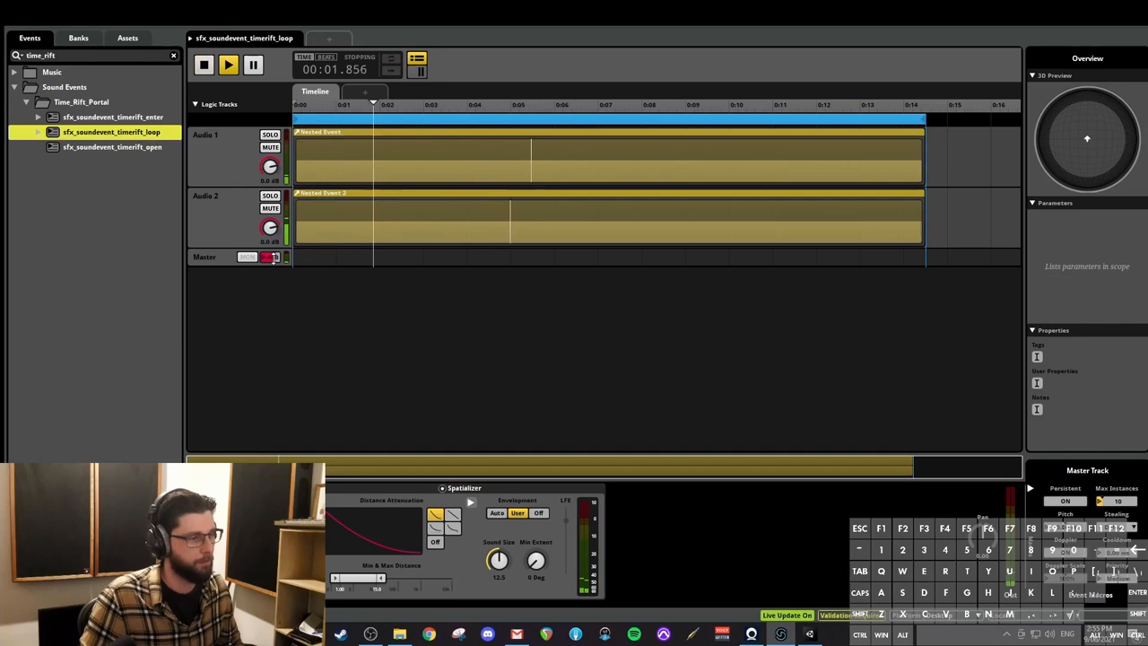
left_click(204, 64)
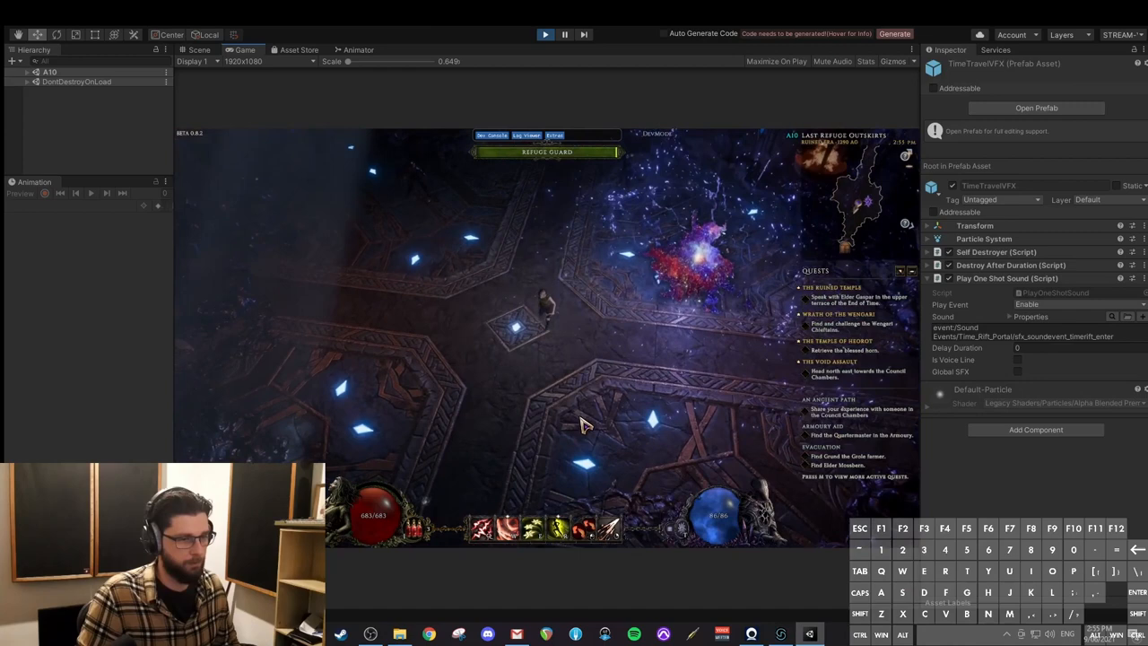
mouse_move(565, 97)
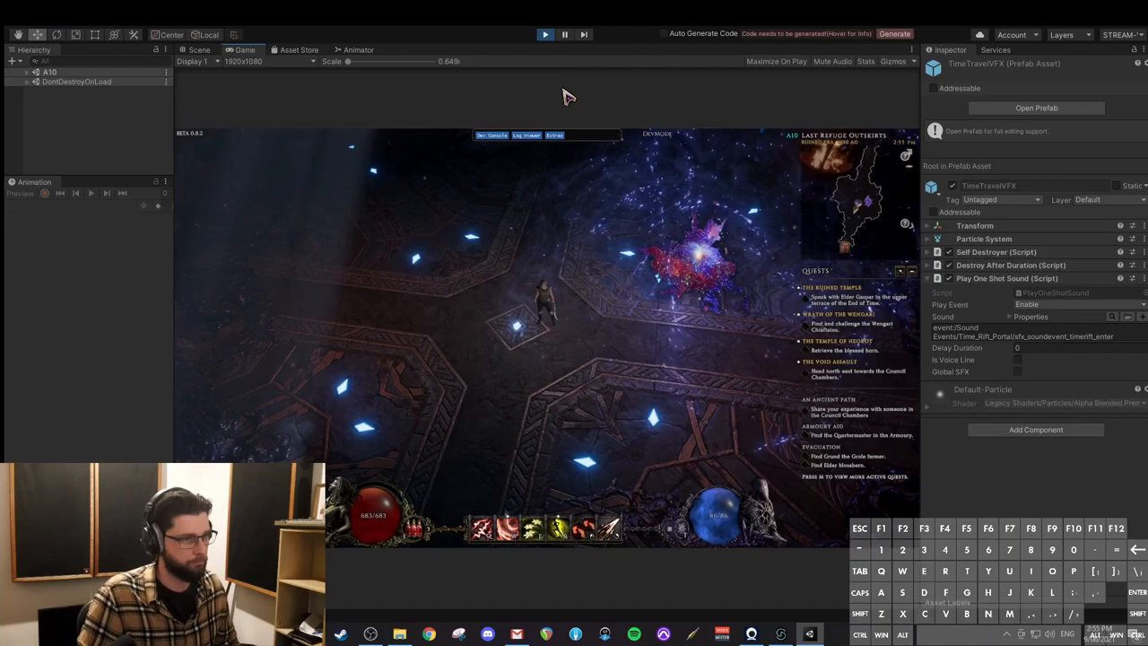